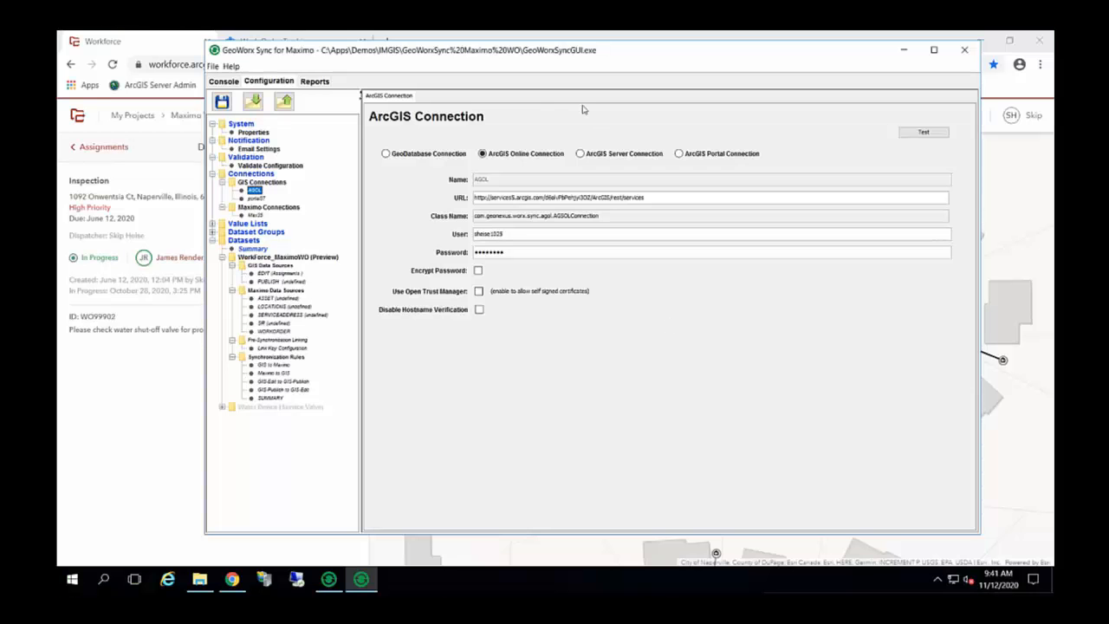
pyautogui.moveTo(167, 57)
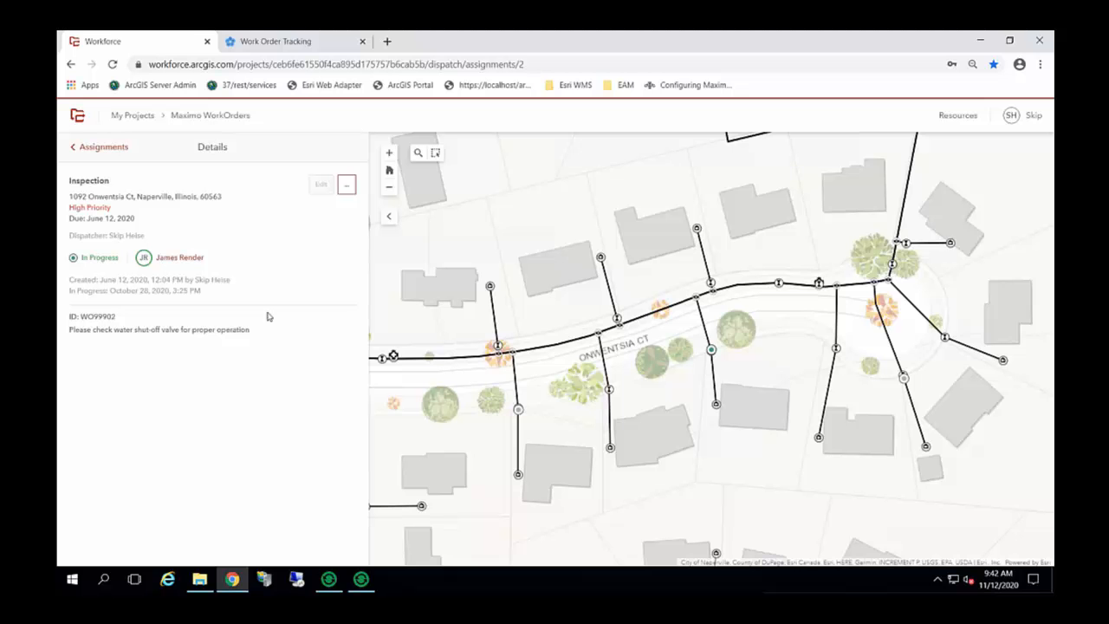
pyautogui.moveTo(324, 306)
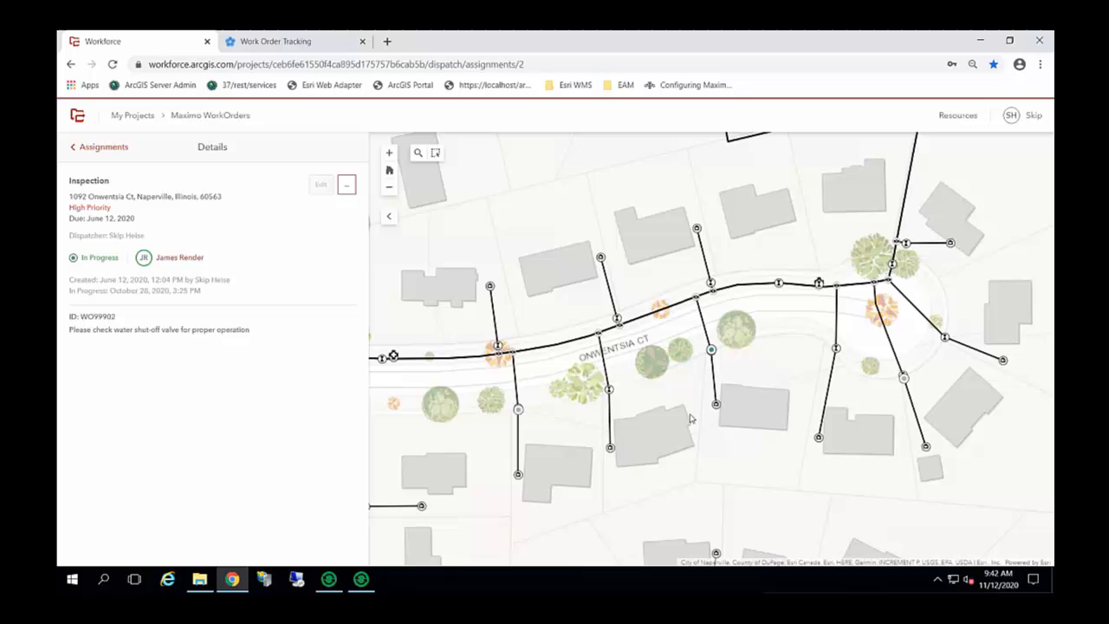
pyautogui.moveTo(612, 400)
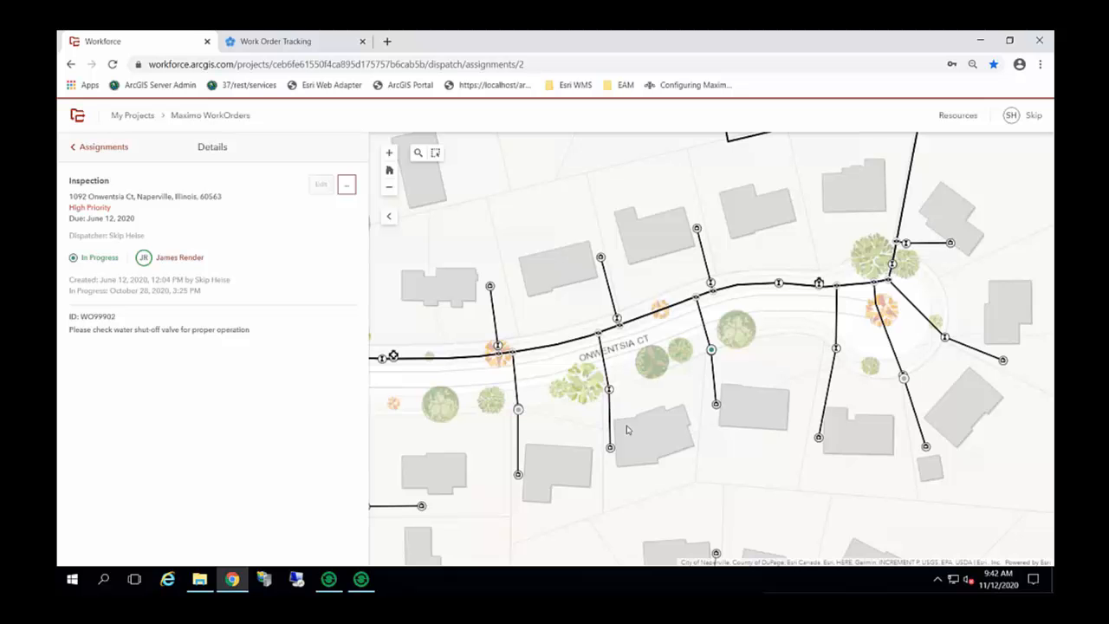
pyautogui.moveTo(716, 355)
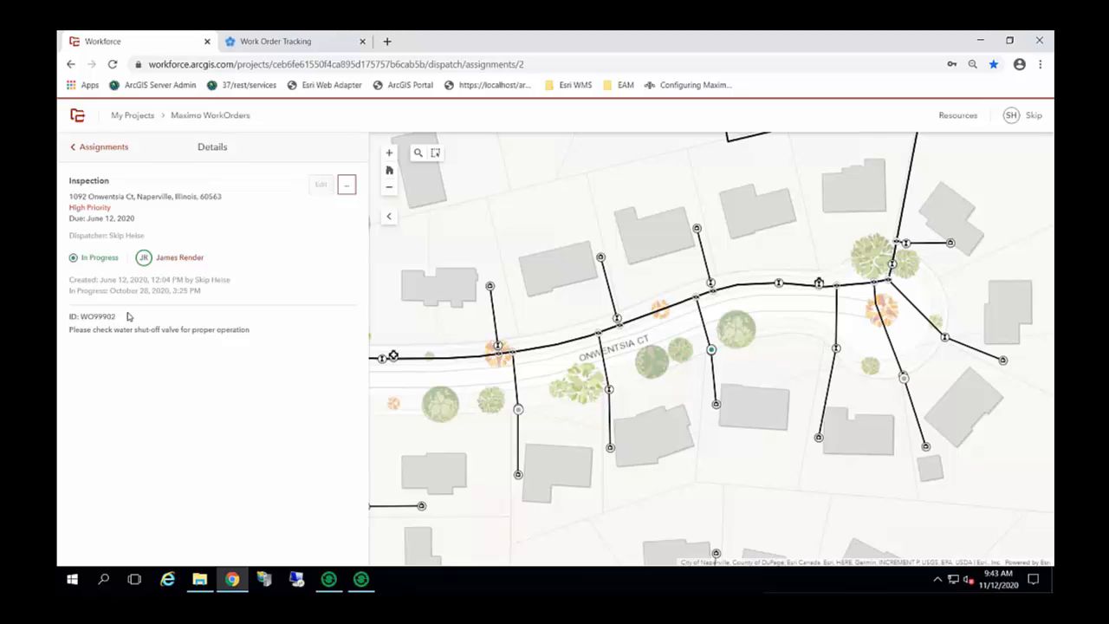
pyautogui.moveTo(535, 321)
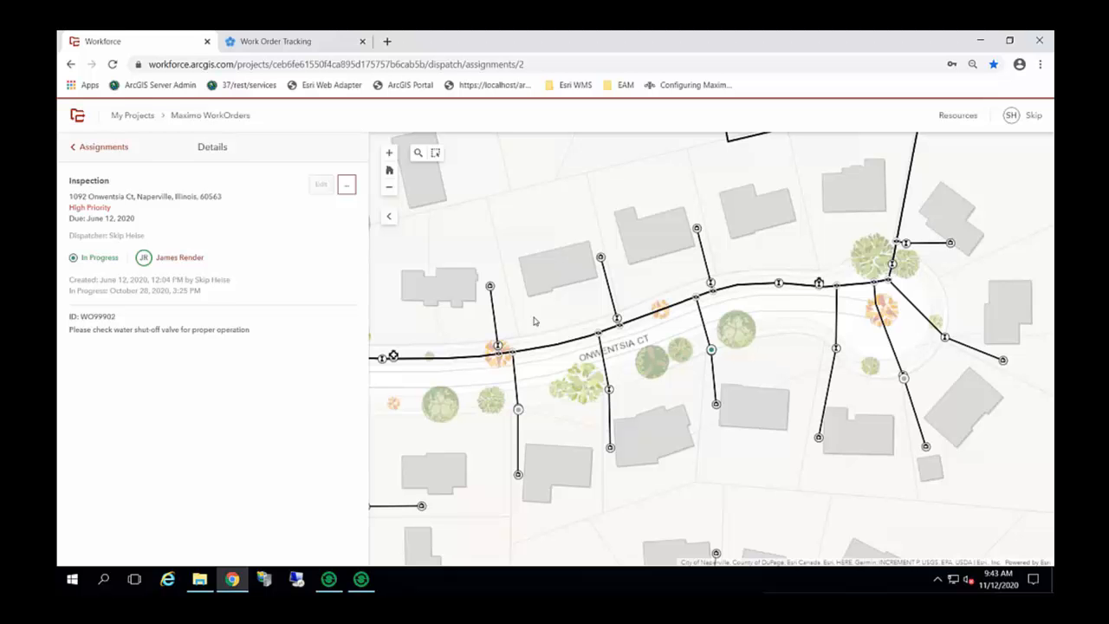
pyautogui.moveTo(534, 305)
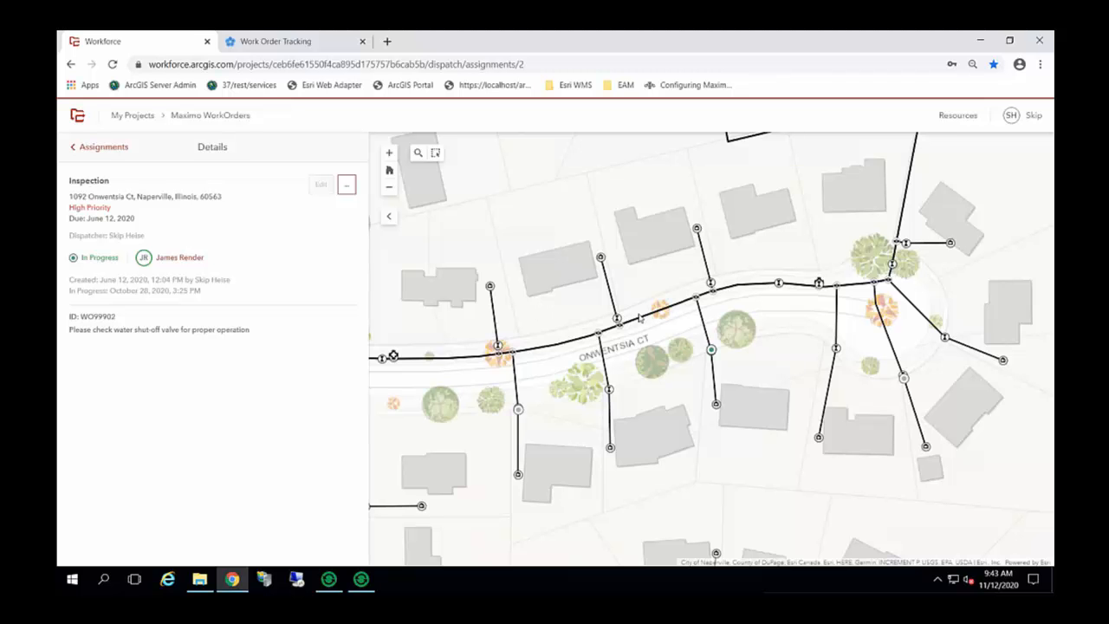
pyautogui.moveTo(620, 355)
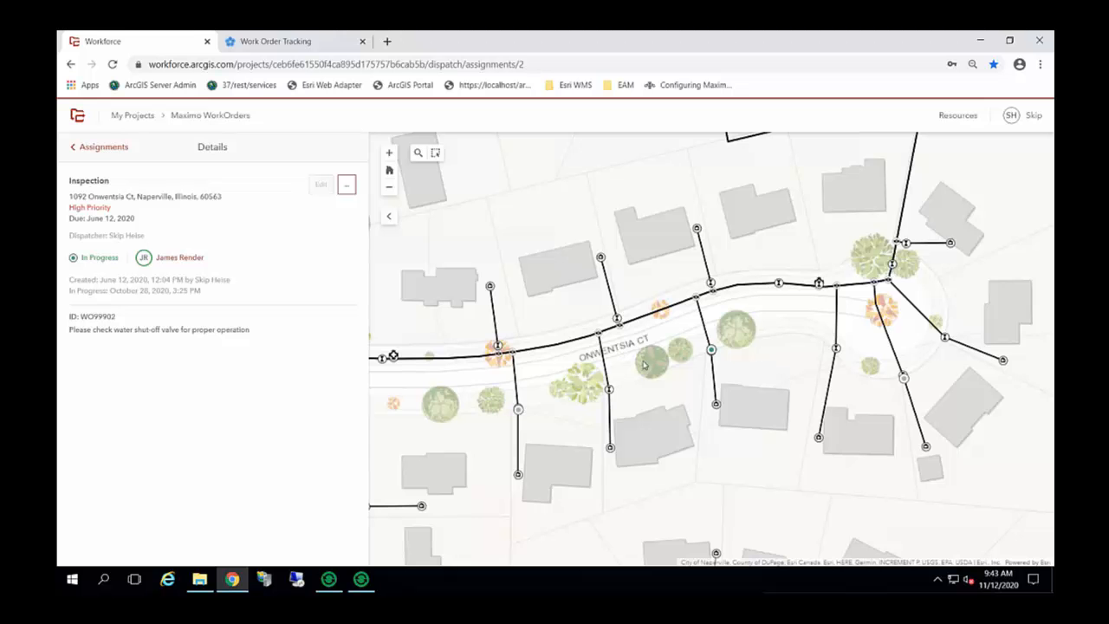
pyautogui.moveTo(724, 353)
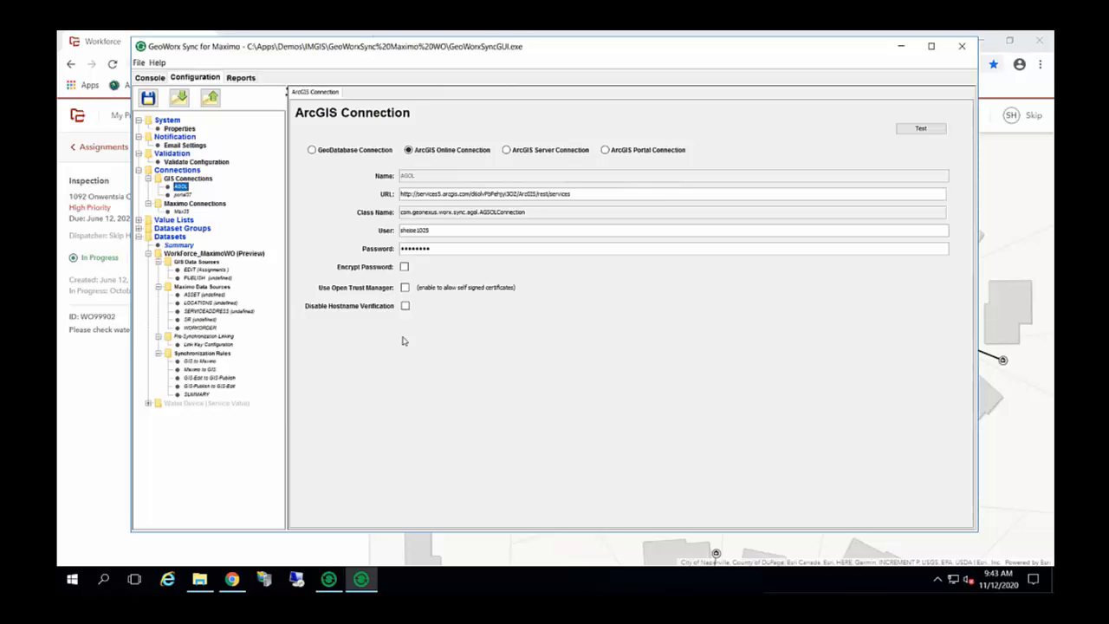
pyautogui.moveTo(217, 195)
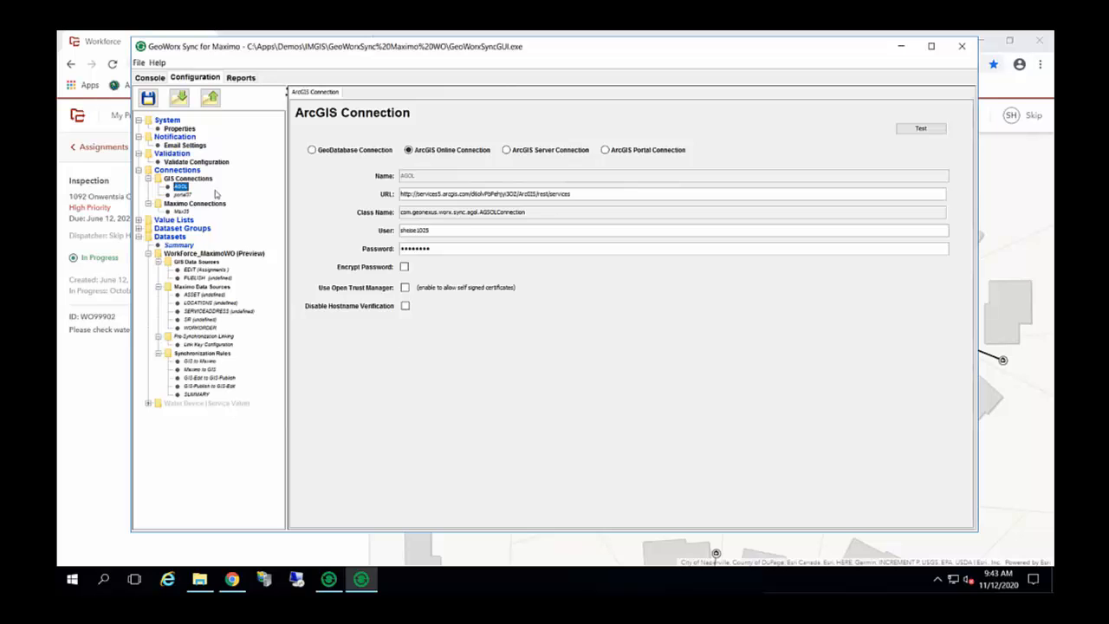
pyautogui.moveTo(219, 189)
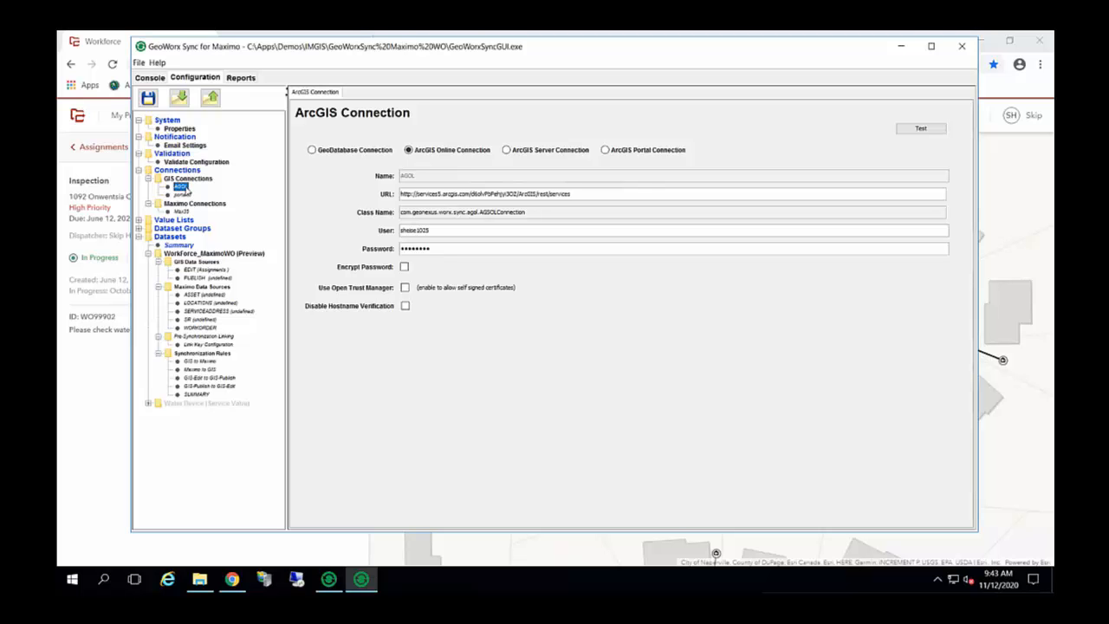
pyautogui.moveTo(660, 327)
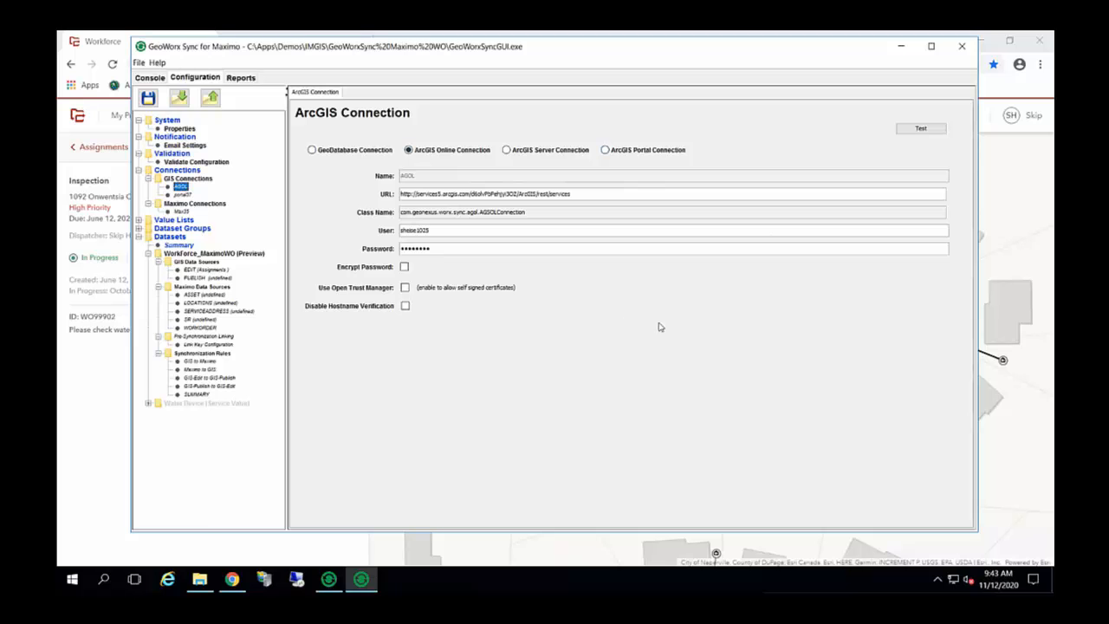
pyautogui.moveTo(606, 323)
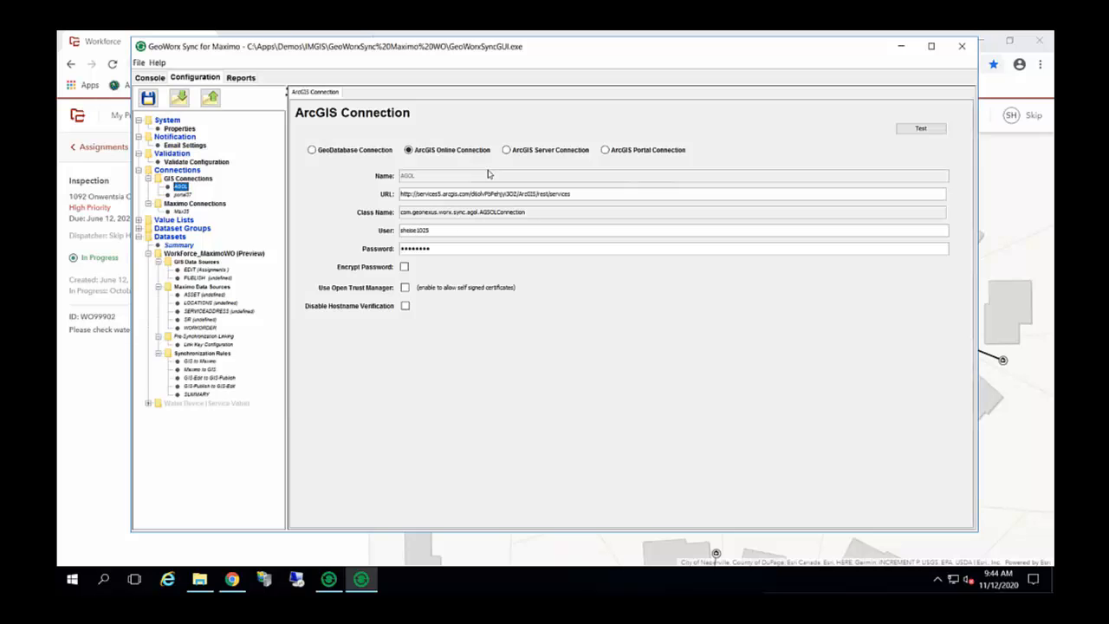
# Review the AGOL and portal37 GIS connection settings in the Configuration tree.
pyautogui.click(572, 194)
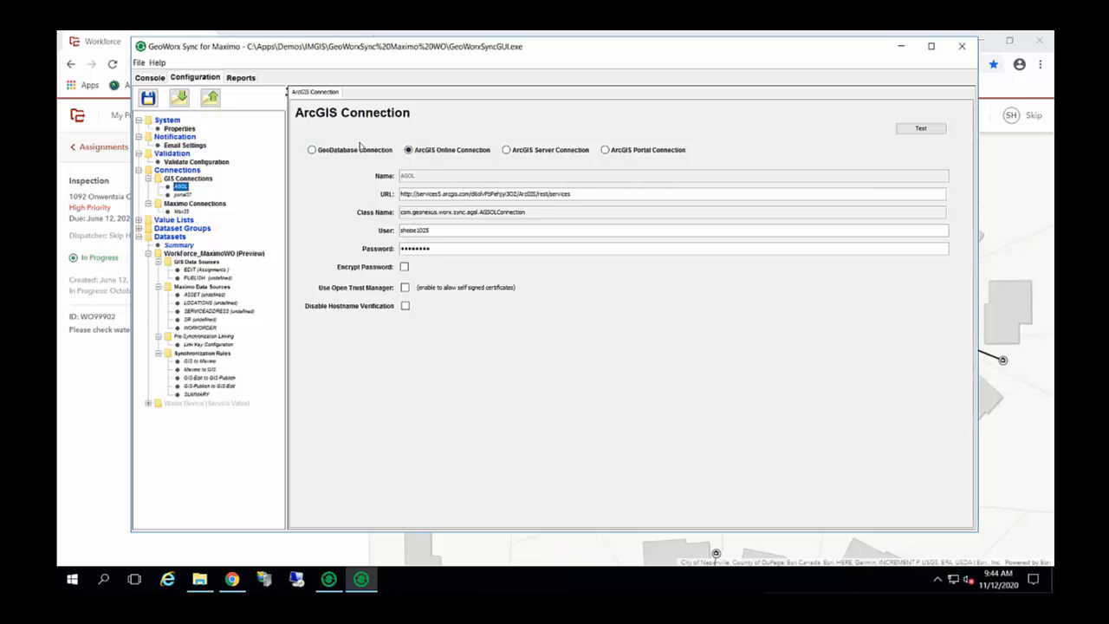
pyautogui.click(572, 193)
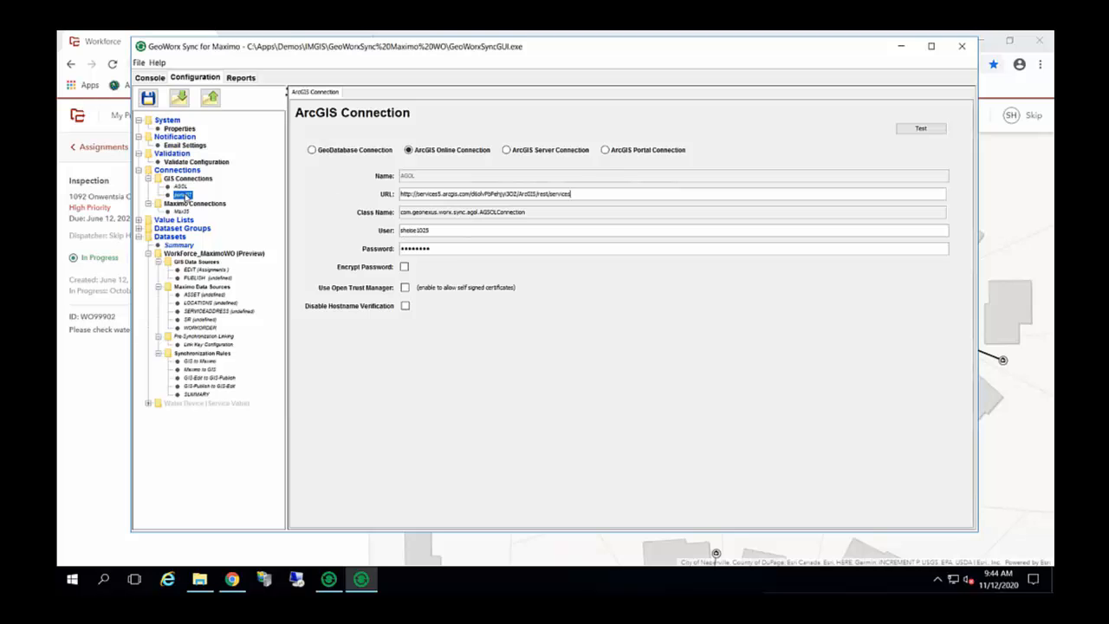
pyautogui.click(605, 149)
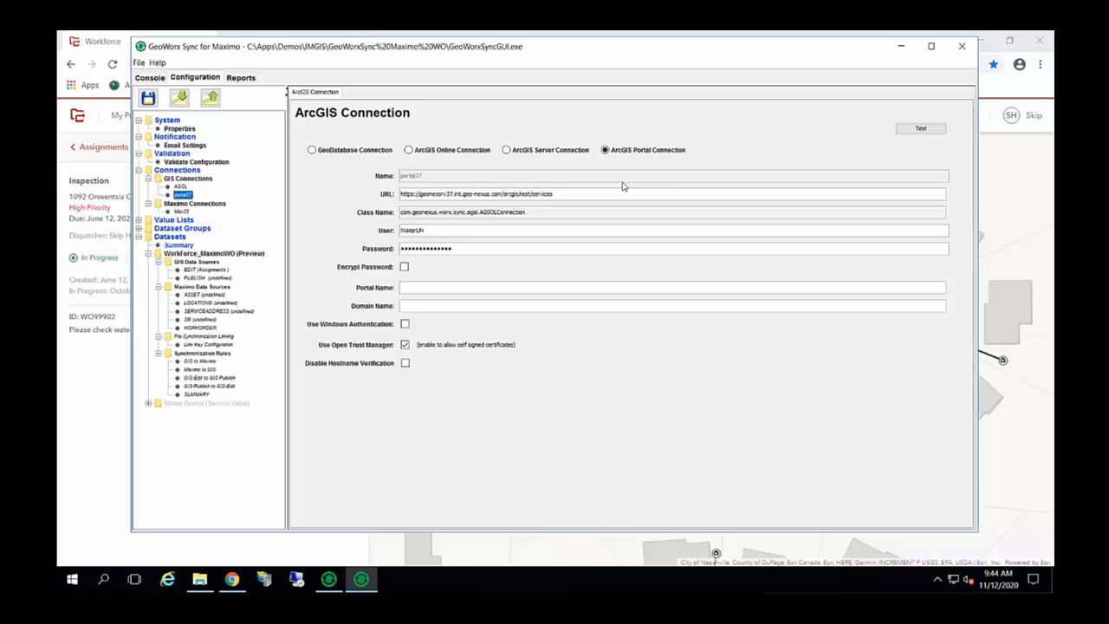
pyautogui.moveTo(299, 35)
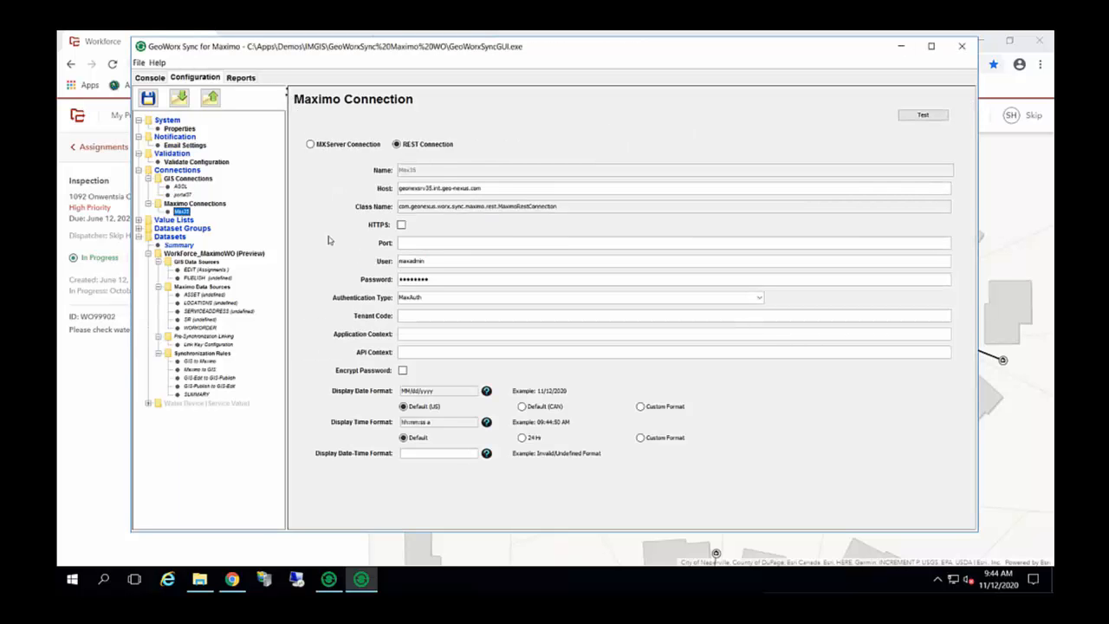
pyautogui.moveTo(340, 226)
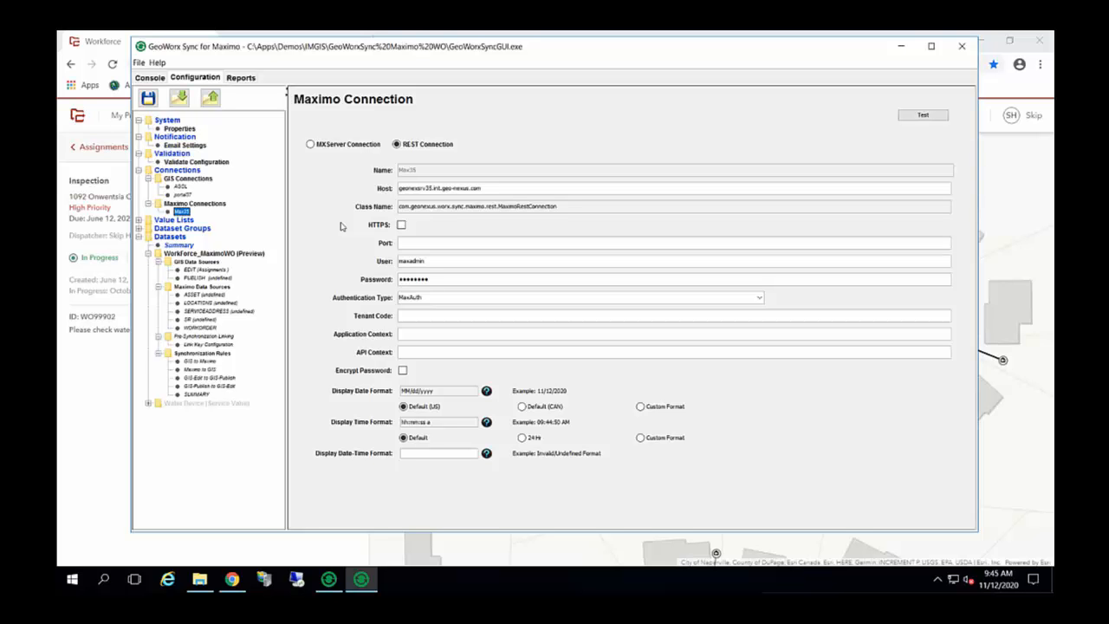
pyautogui.moveTo(353, 166)
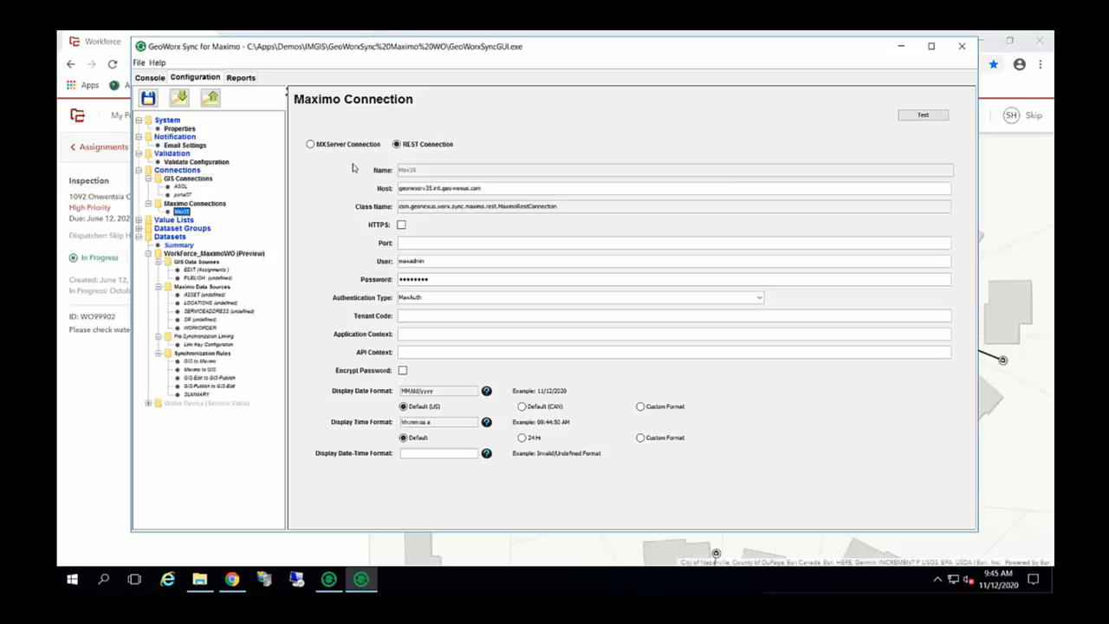
pyautogui.moveTo(336, 158)
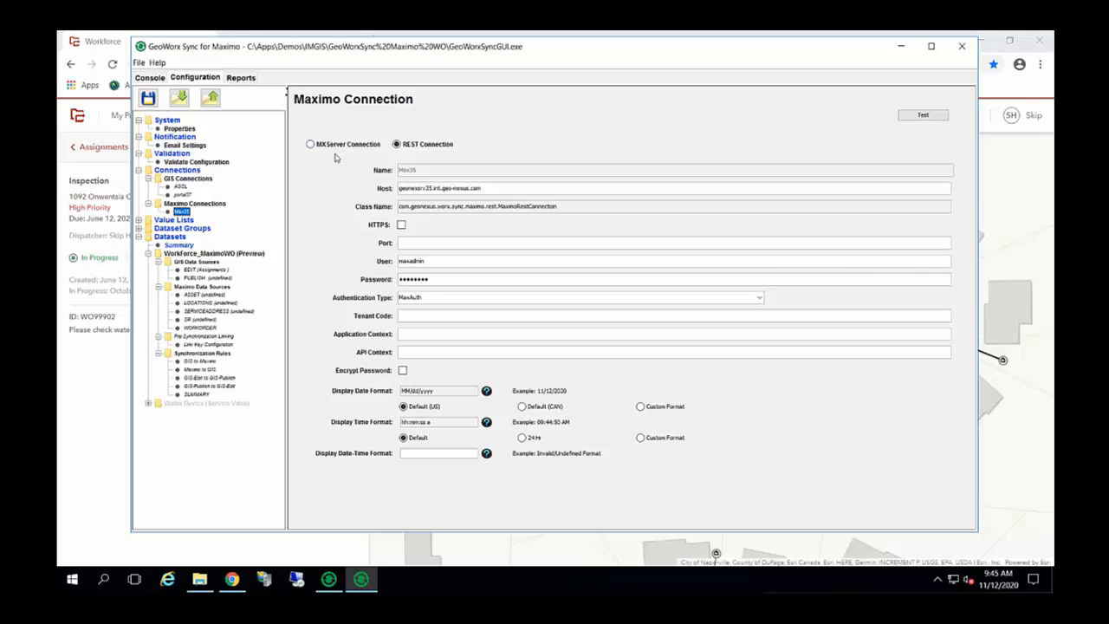
pyautogui.moveTo(371, 154)
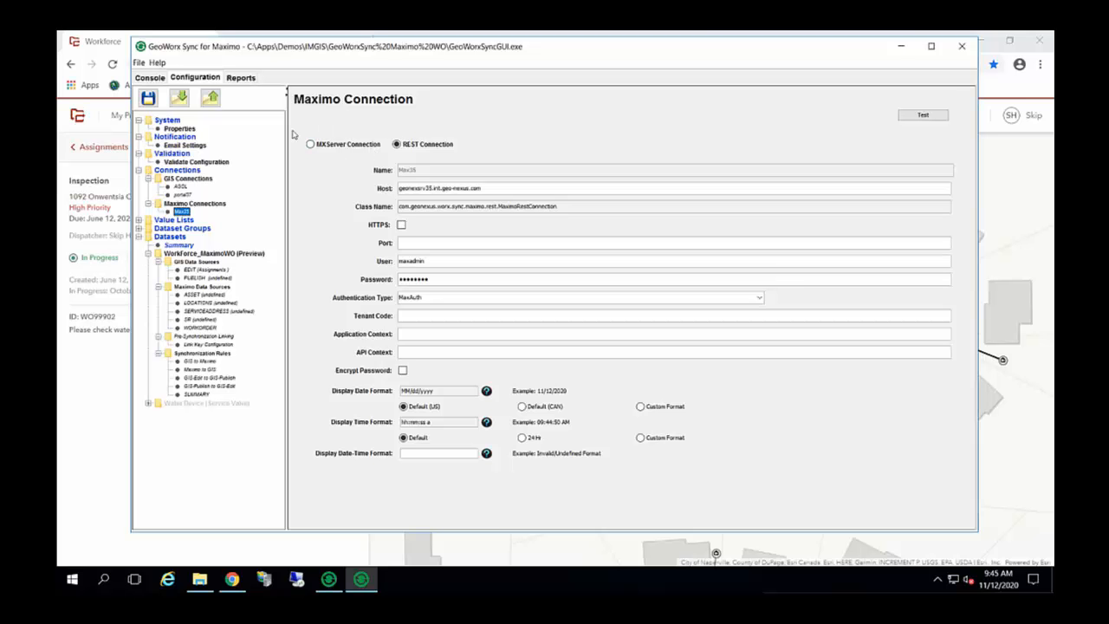
pyautogui.moveTo(351, 131)
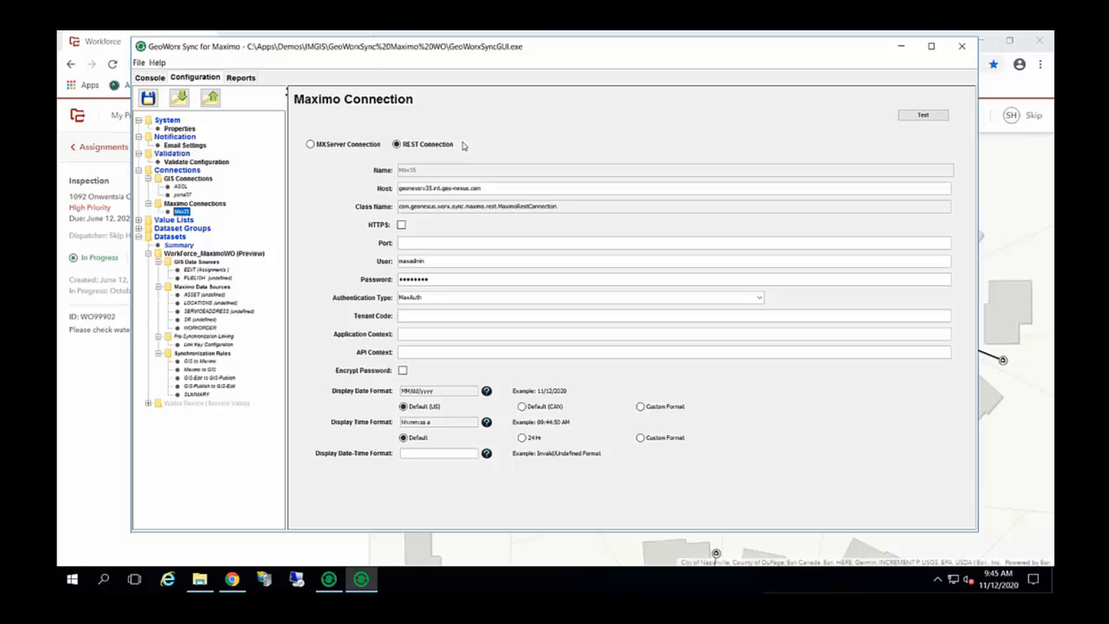
pyautogui.moveTo(474, 150)
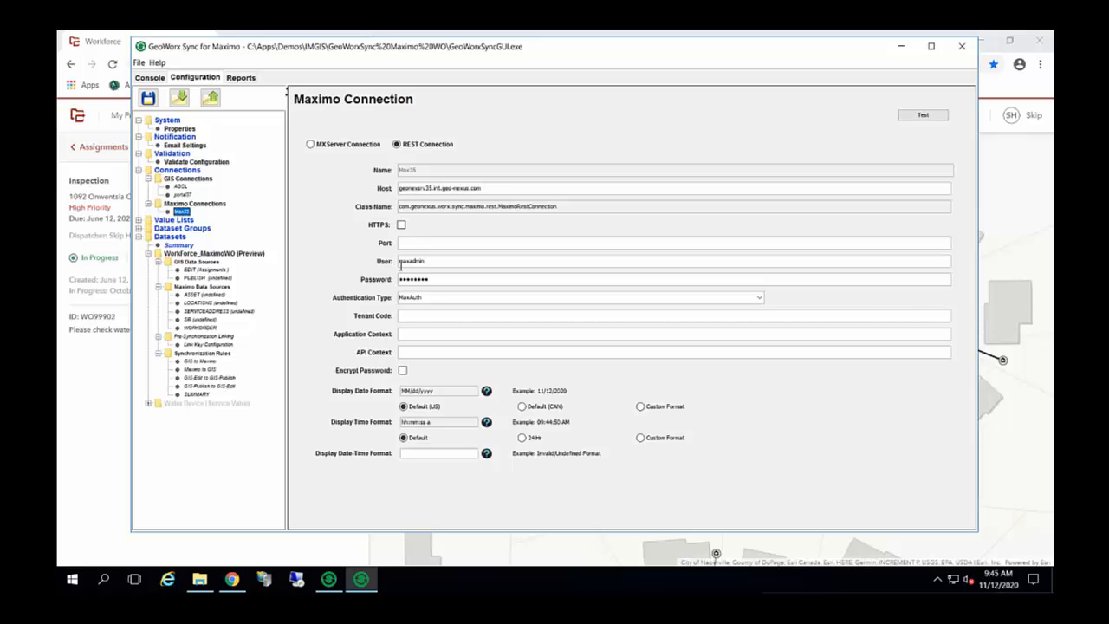
pyautogui.moveTo(353, 274)
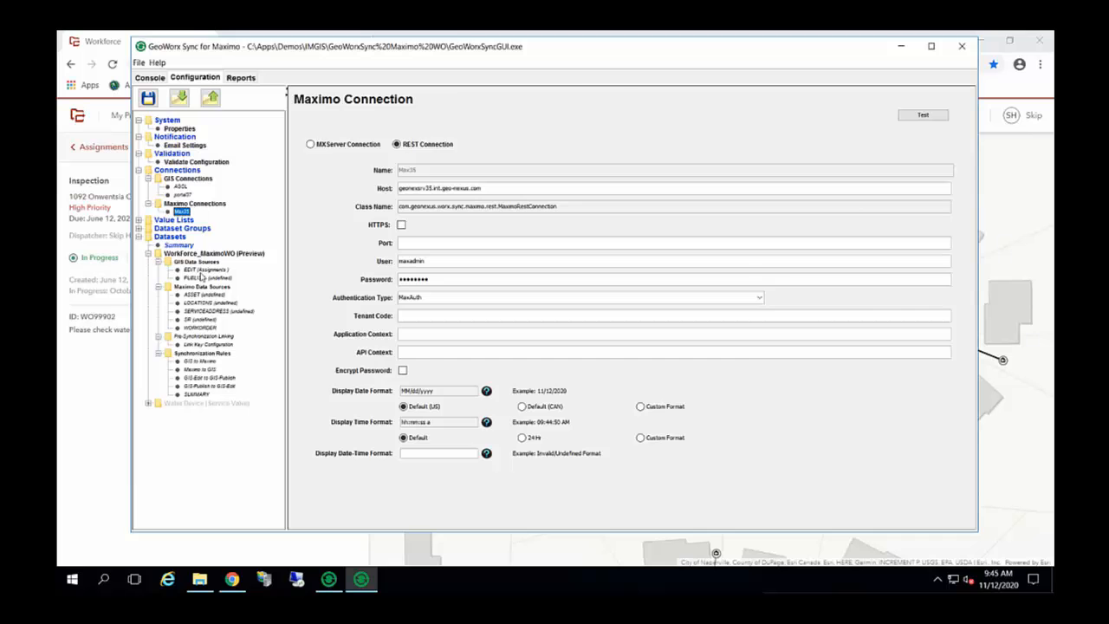
# Inspect the EDIT Assignments filter on status ('2','3'), then the WORKORDER data source.
pyautogui.click(194, 270)
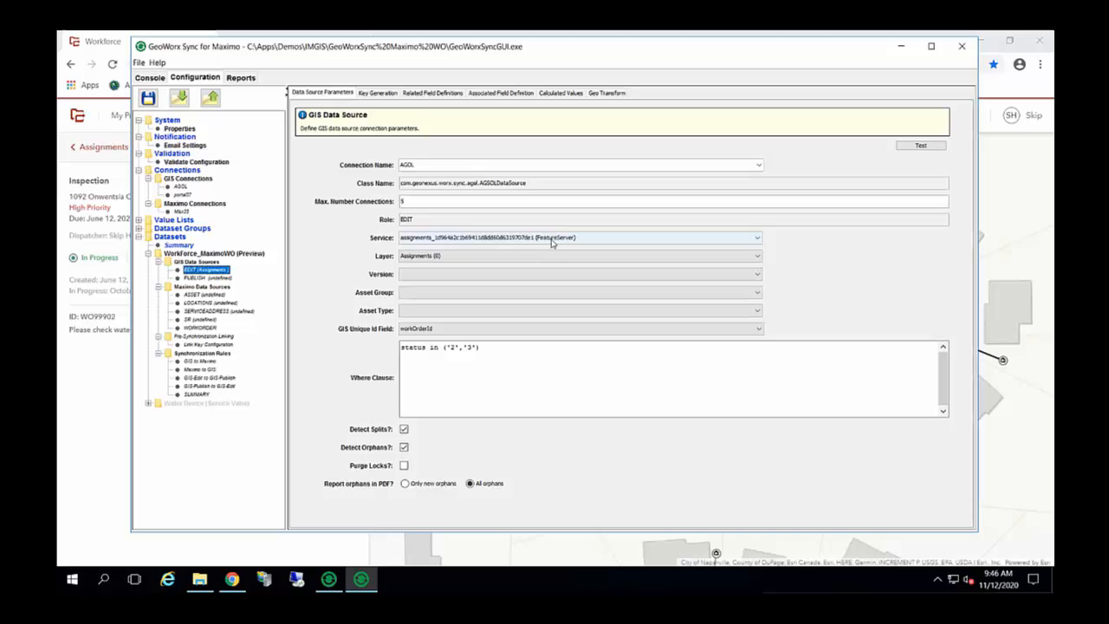
pyautogui.moveTo(495, 245)
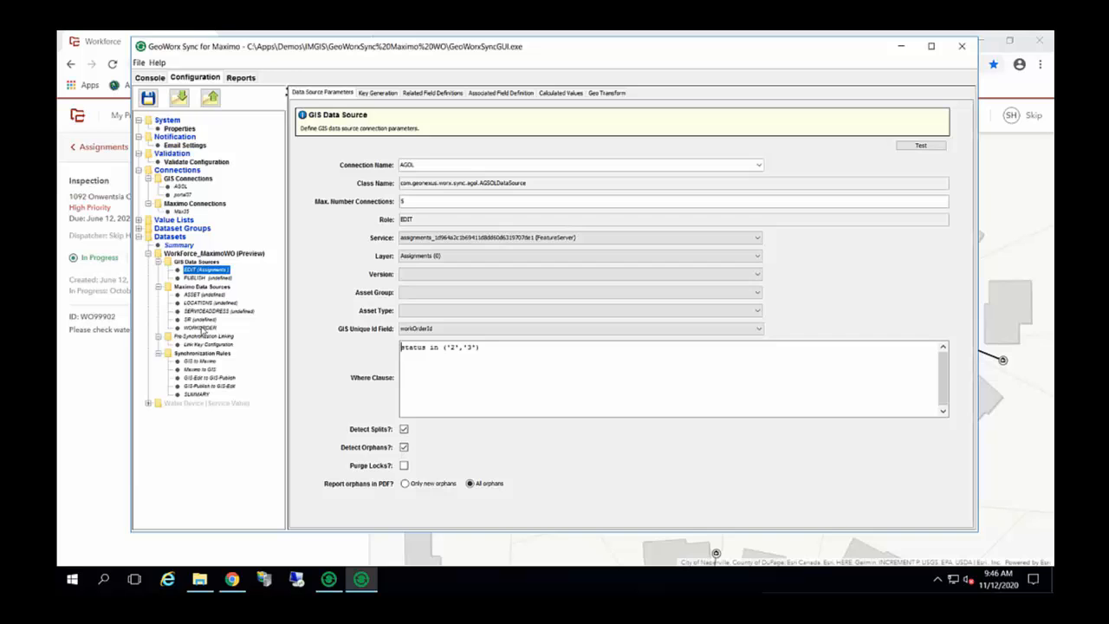
pyautogui.click(200, 328)
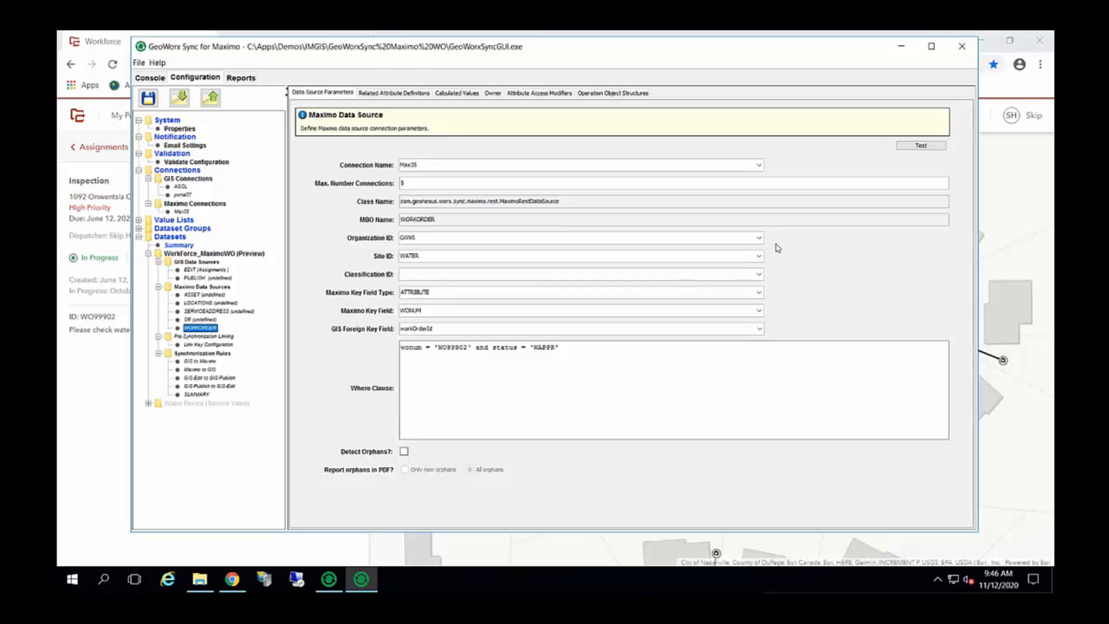
pyautogui.moveTo(507, 223)
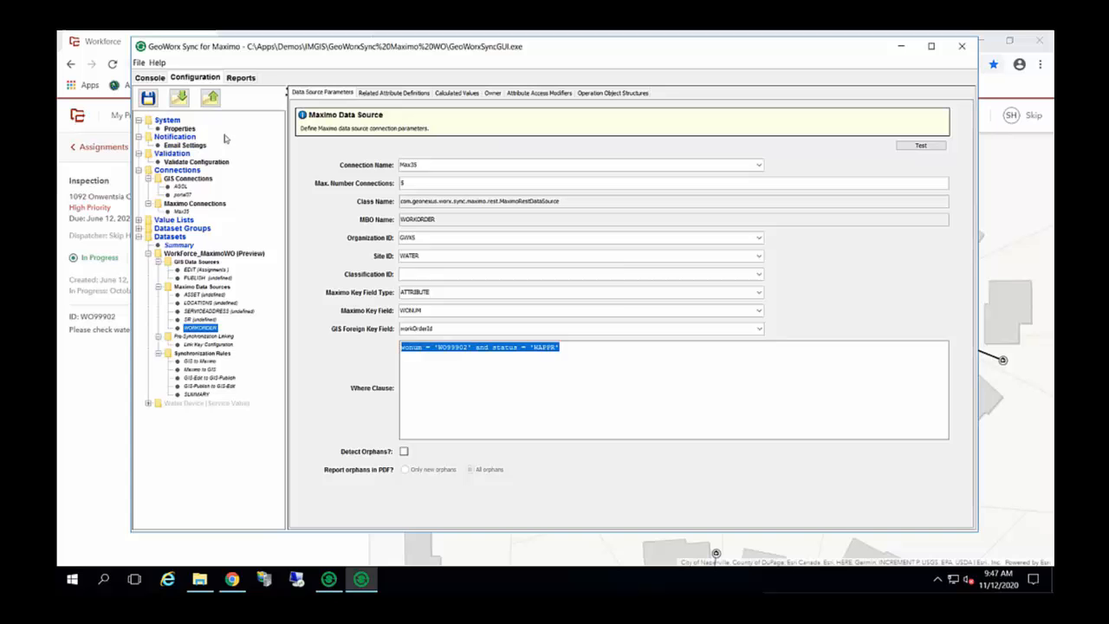
# Save the configuration with the WO99902/WAPPR work order filter and confirm.
pyautogui.click(147, 98)
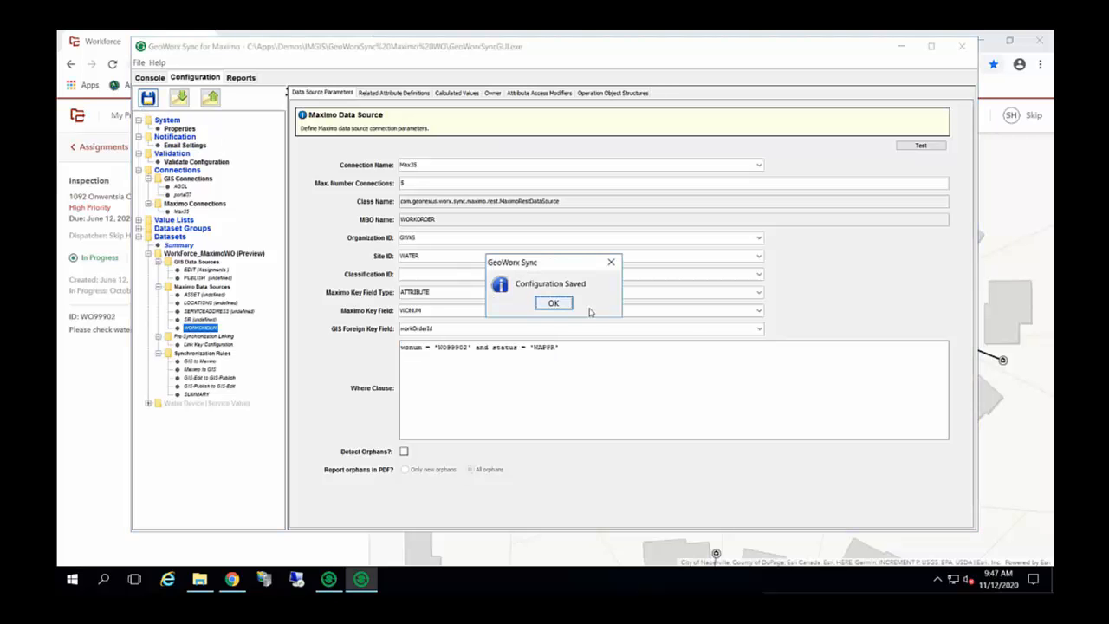
pyautogui.click(553, 303)
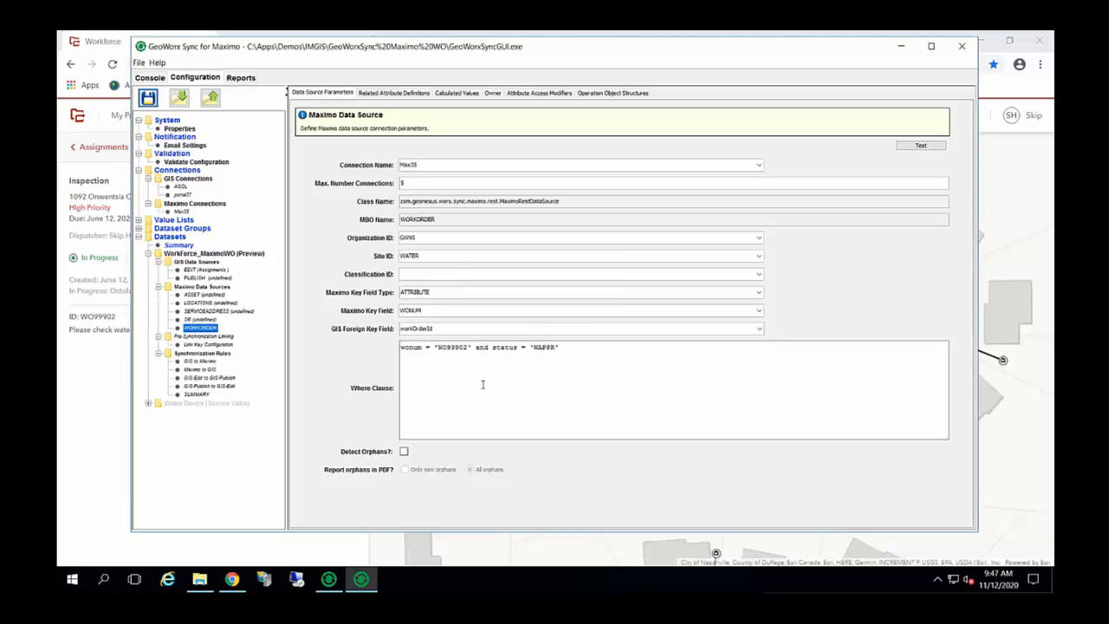
pyautogui.click(197, 361)
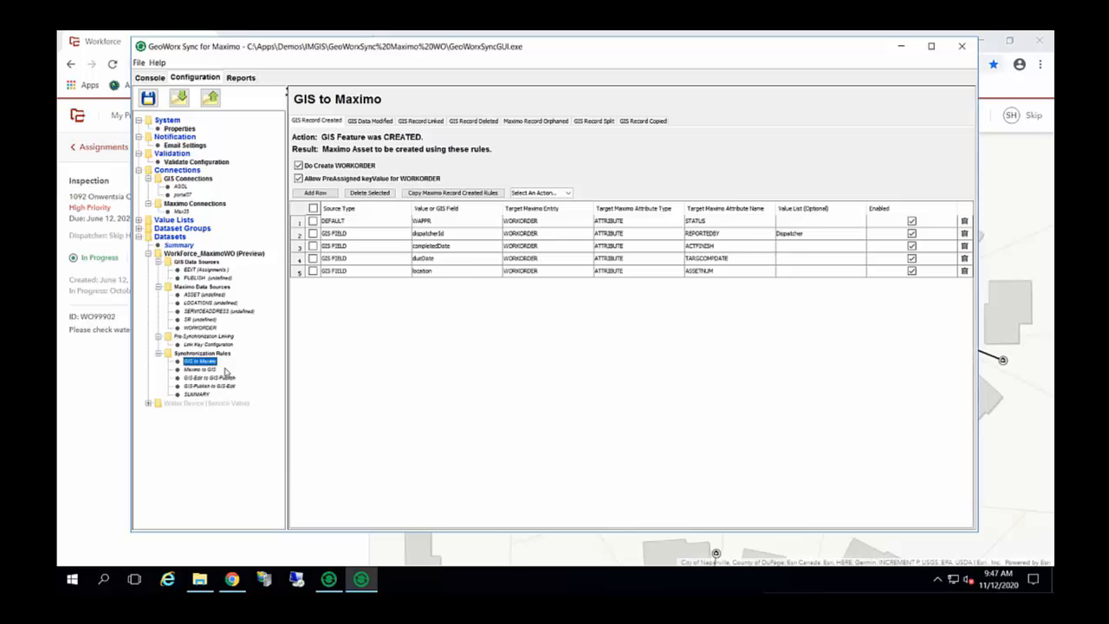
pyautogui.moveTo(399, 264)
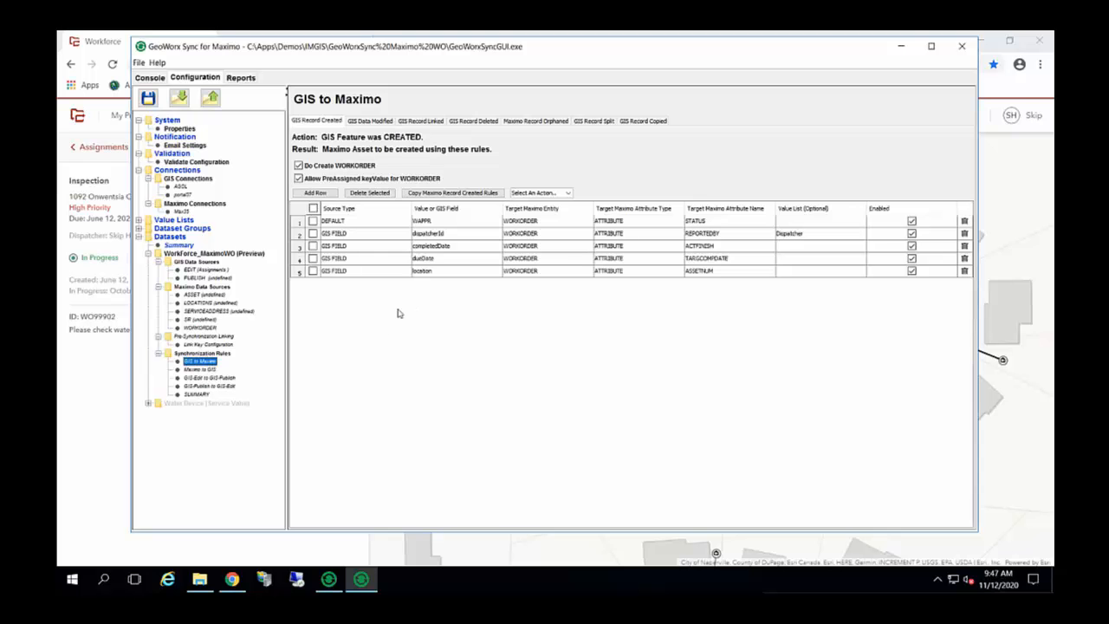
pyautogui.moveTo(388, 331)
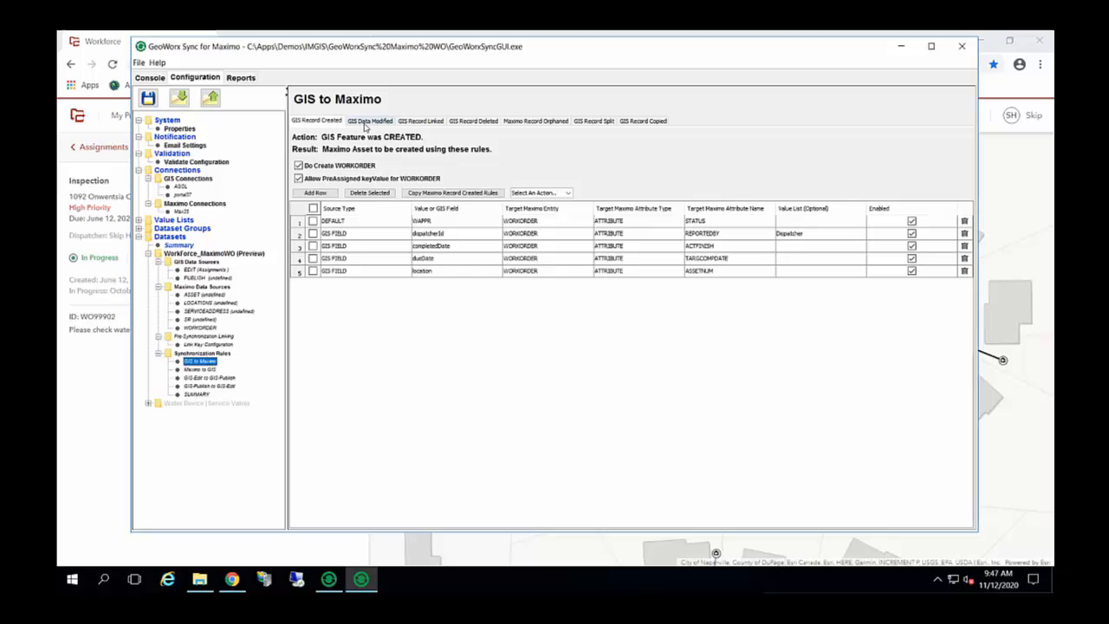
pyautogui.moveTo(489, 325)
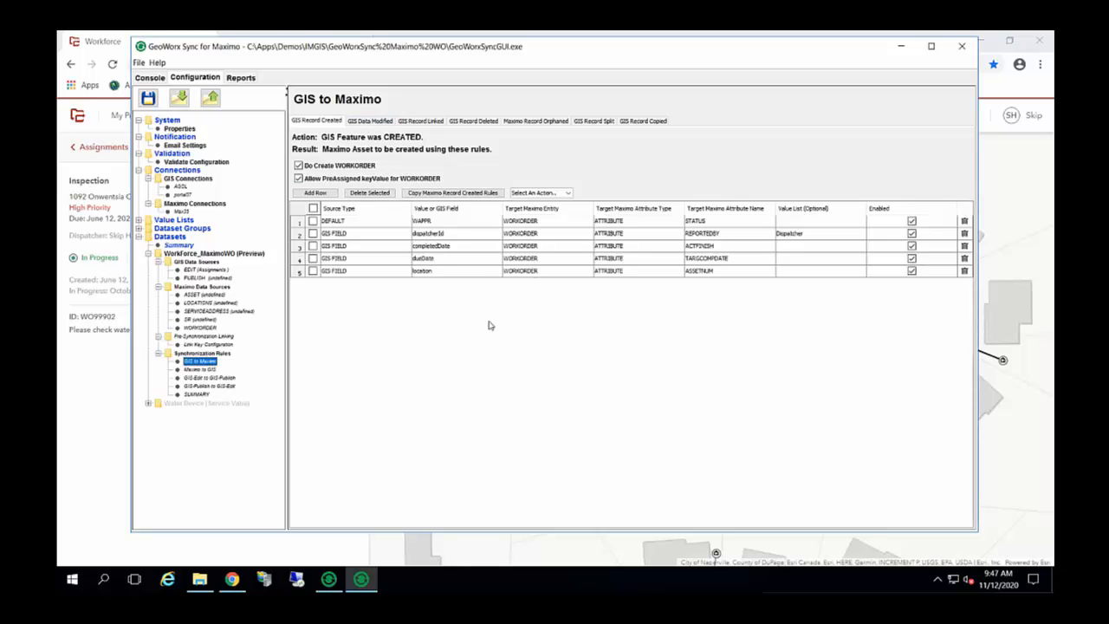
pyautogui.moveTo(484, 335)
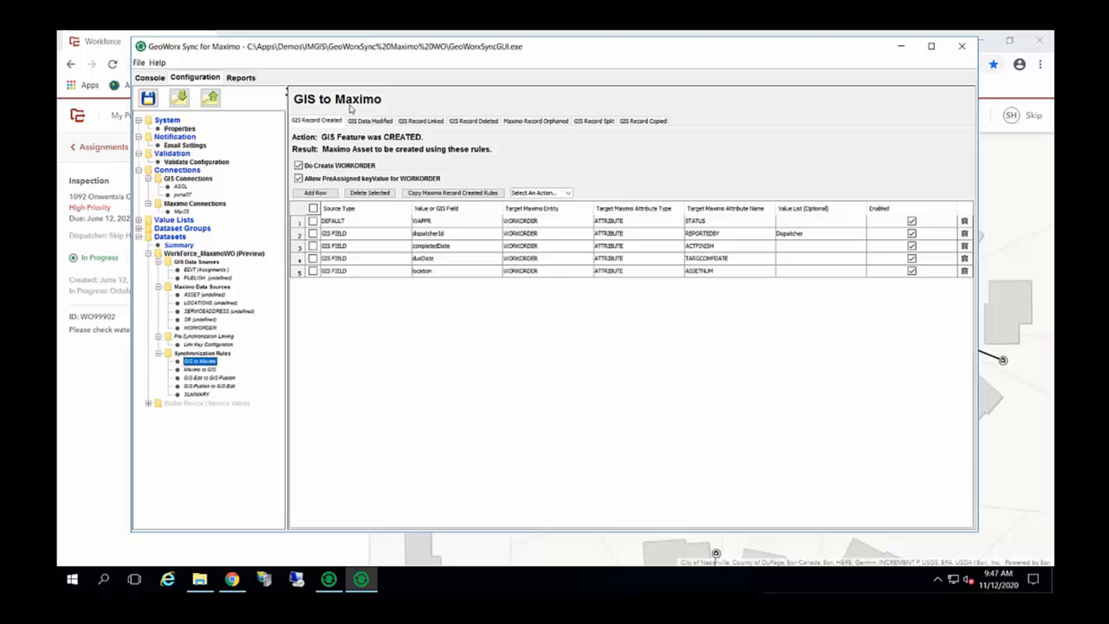
pyautogui.moveTo(351, 109)
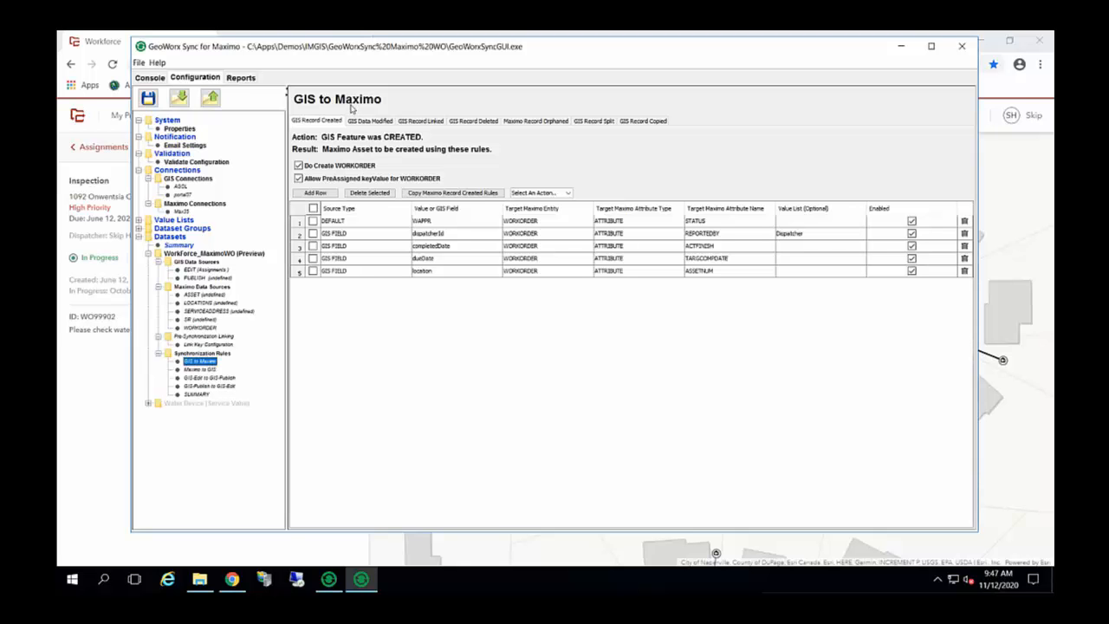
pyautogui.moveTo(210, 334)
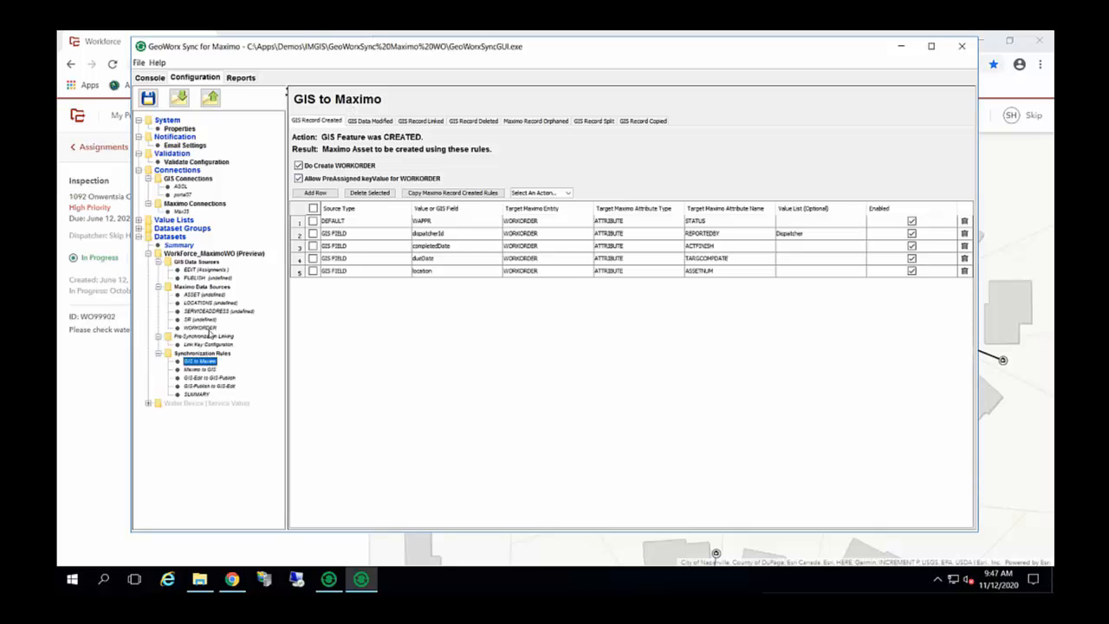
pyautogui.moveTo(368, 231)
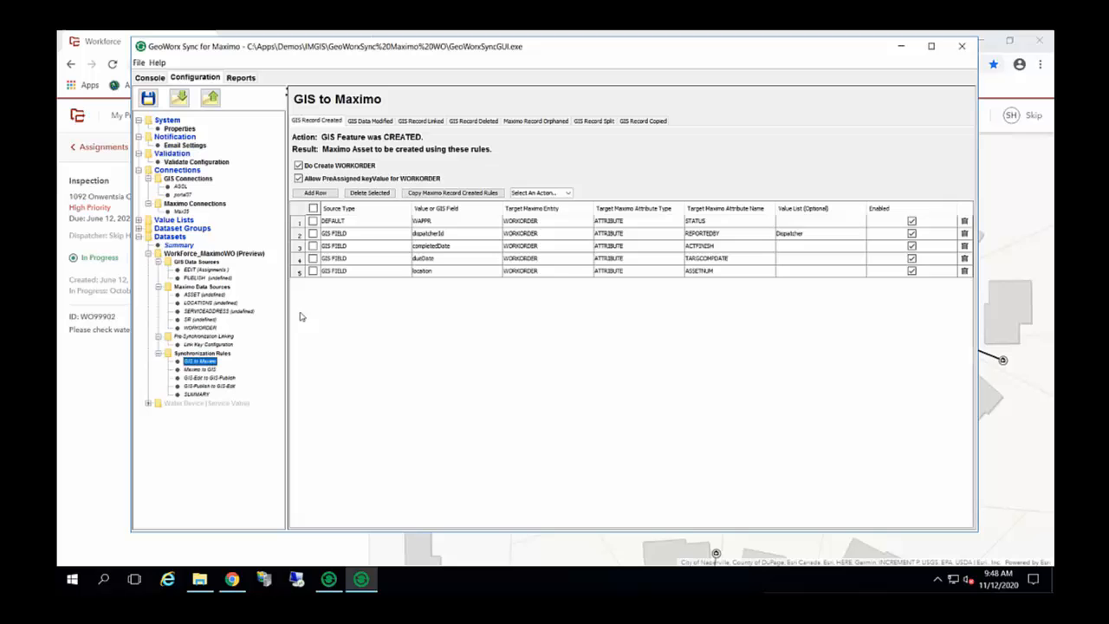
pyautogui.moveTo(655, 337)
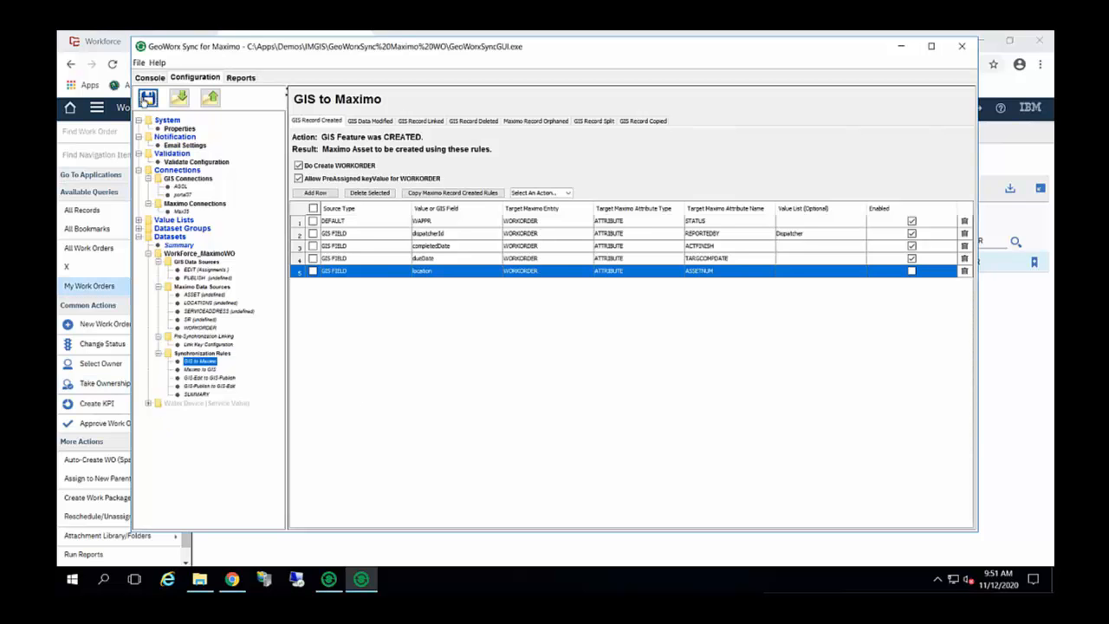
# Start a synchronization run from the Console and bring up Maximo's work order list.
pyautogui.click(150, 77)
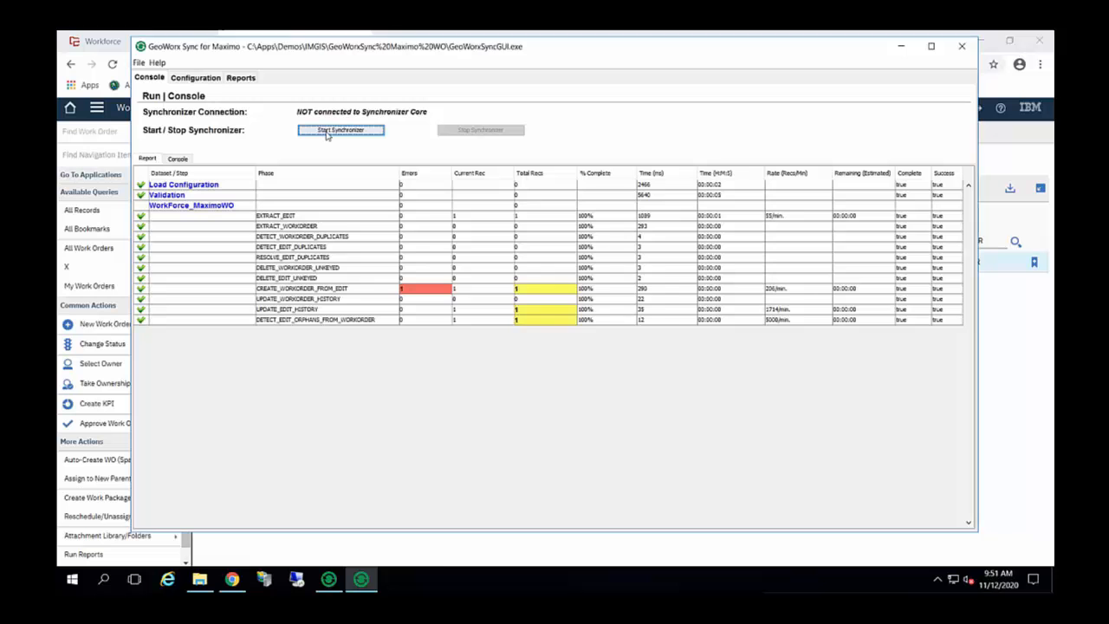
pyautogui.click(339, 130)
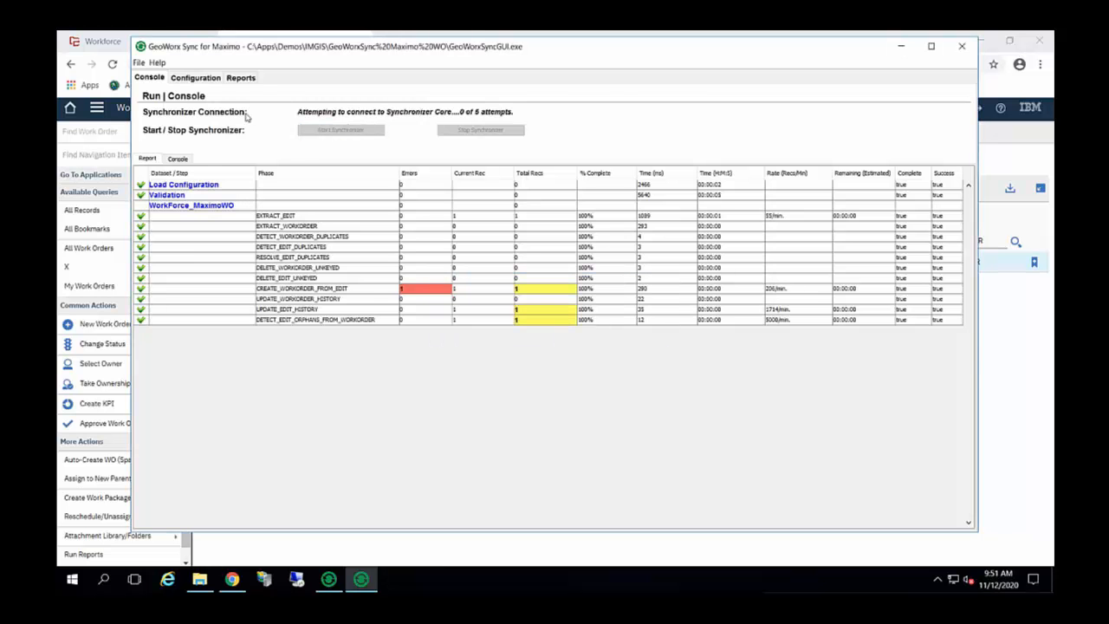
pyautogui.click(231, 579)
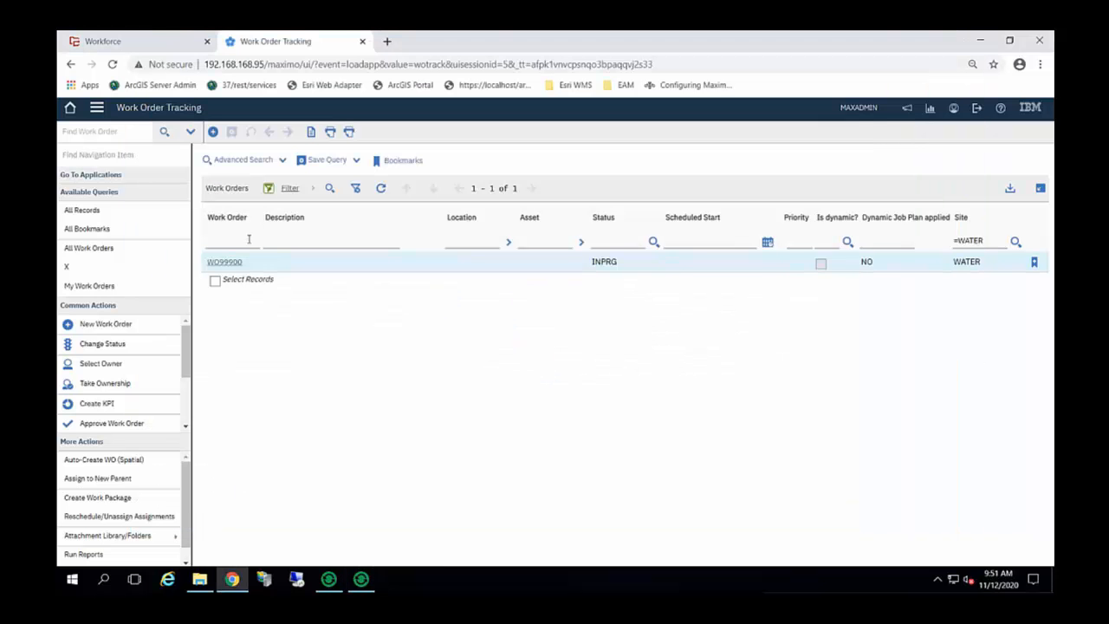
# Return to the GeoWorx Sync console showing the run finished without errors.
pyautogui.click(229, 241)
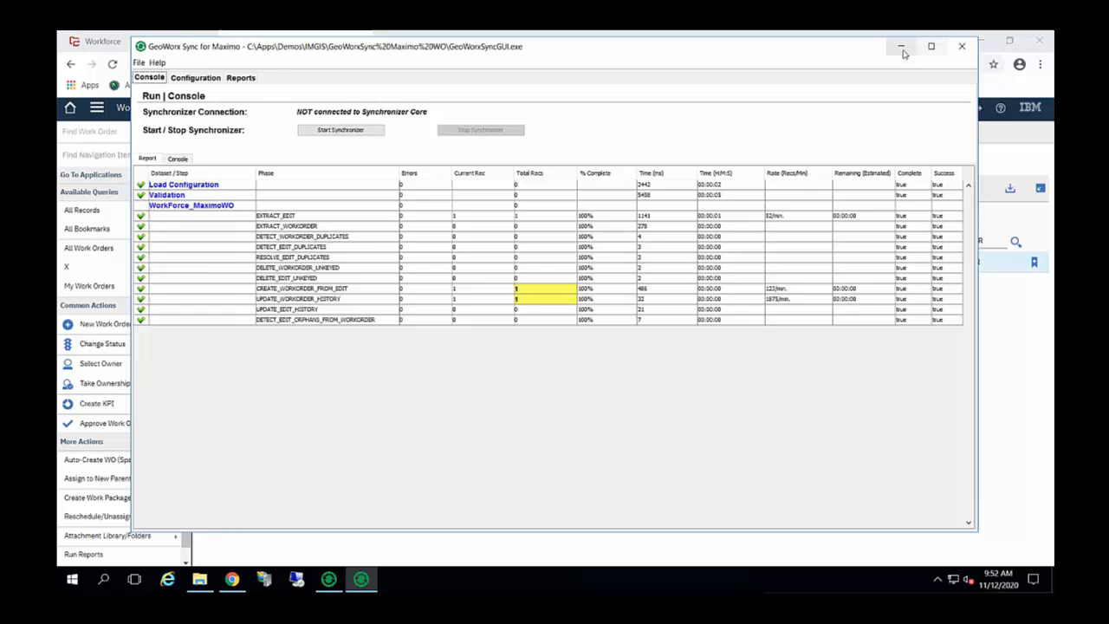
# Open the newest sync report, 1605192705386.pdf, from the Reports list.
pyautogui.click(901, 46)
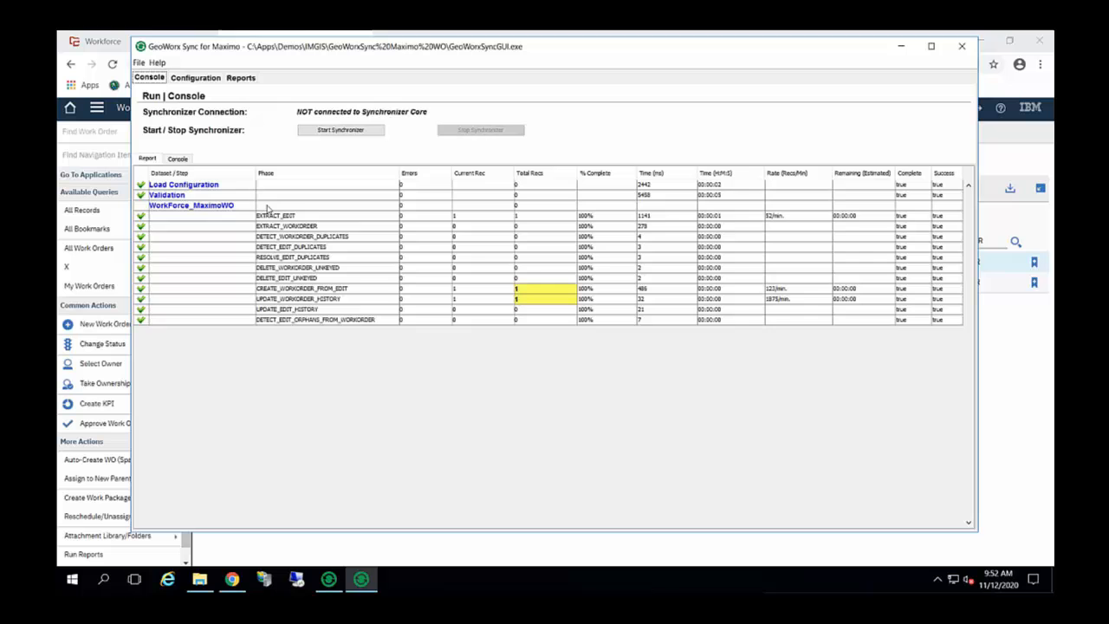
pyautogui.moveTo(308, 297)
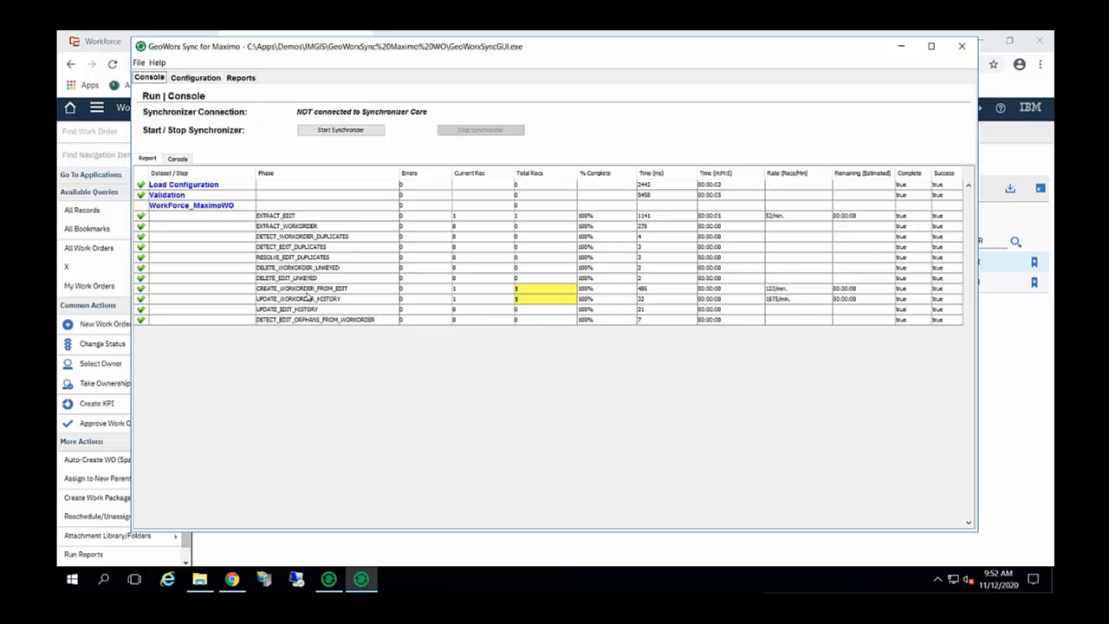
pyautogui.moveTo(351, 292)
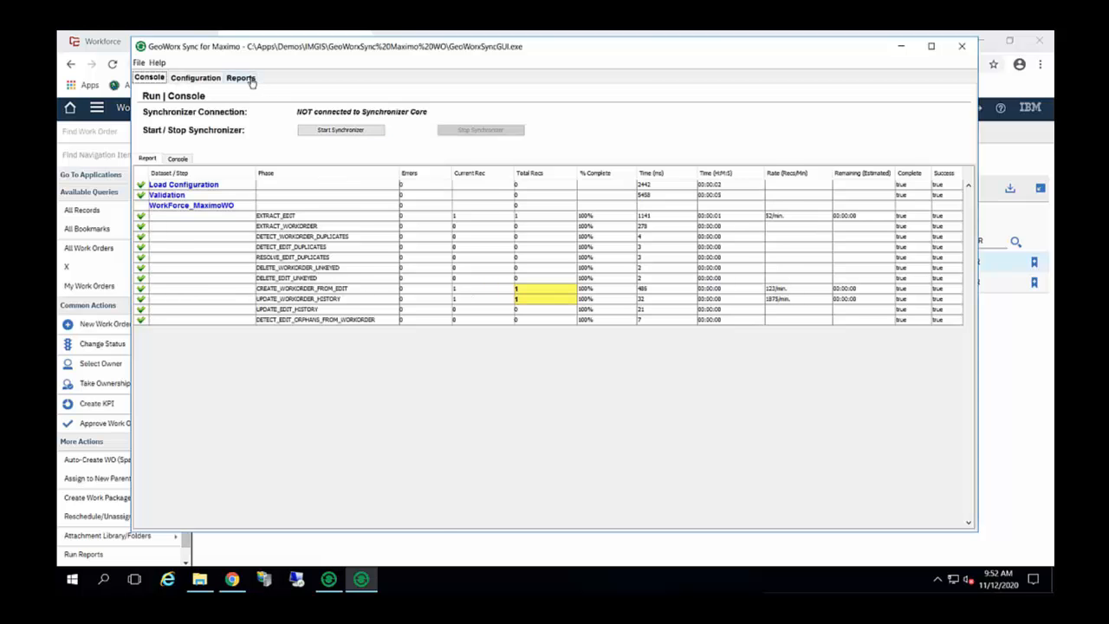
pyautogui.click(240, 77)
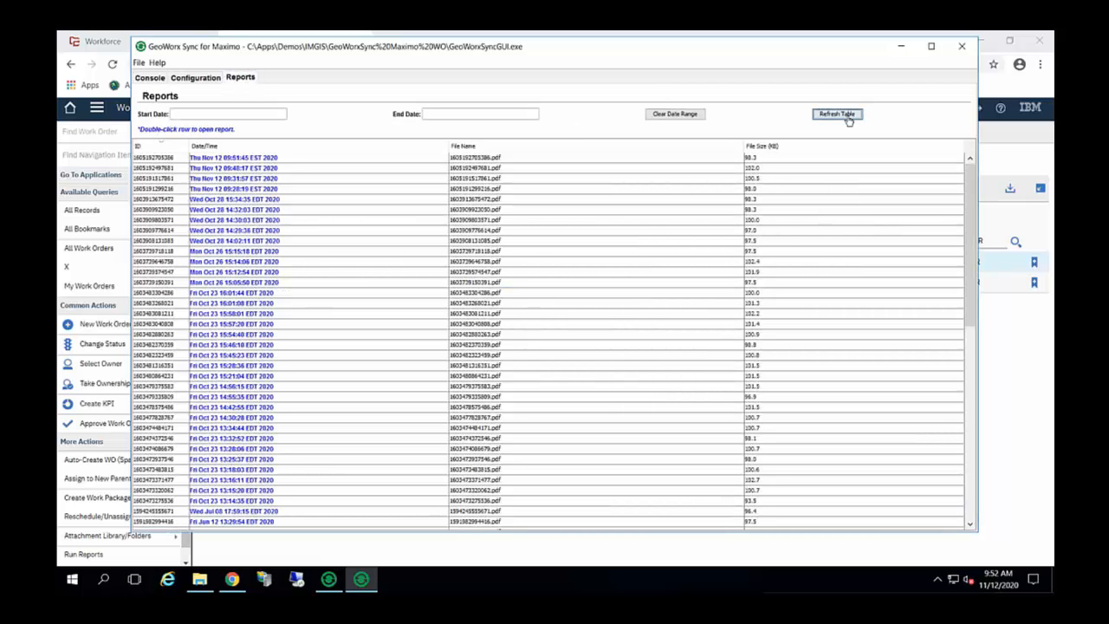
pyautogui.doubleClick(234, 156)
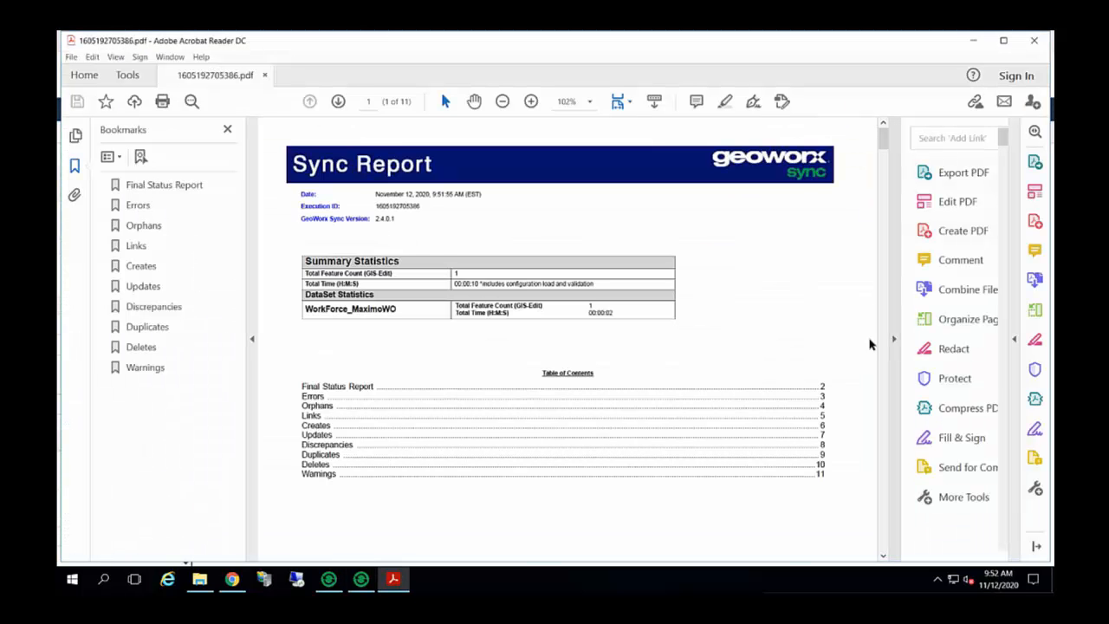
# Enlarge the report and jump to its Final Status Report section.
pyautogui.click(530, 101)
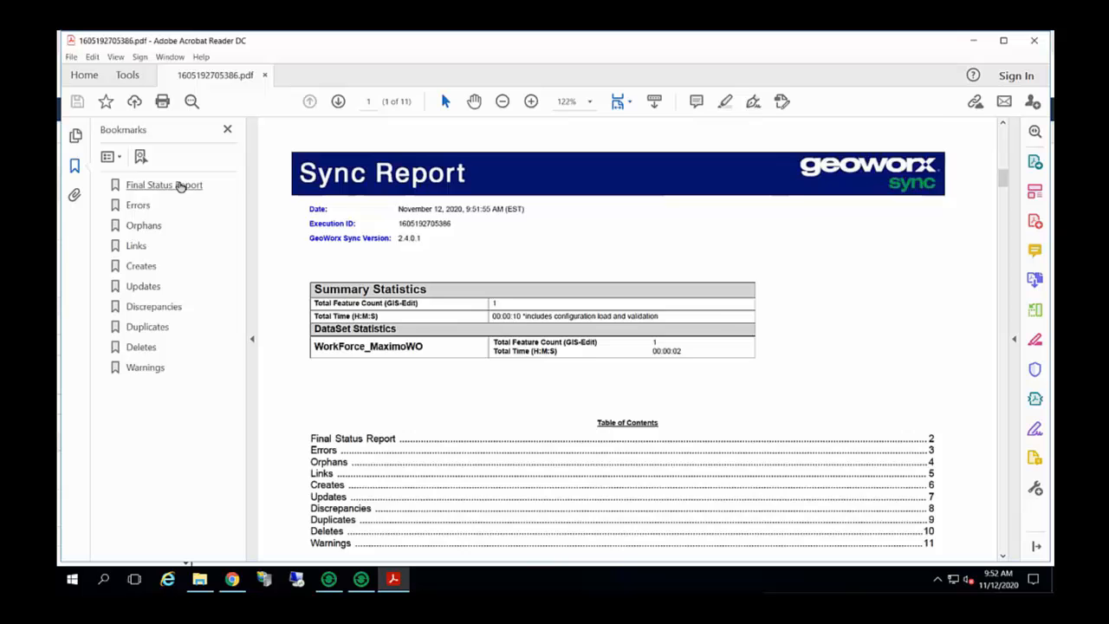
pyautogui.click(164, 185)
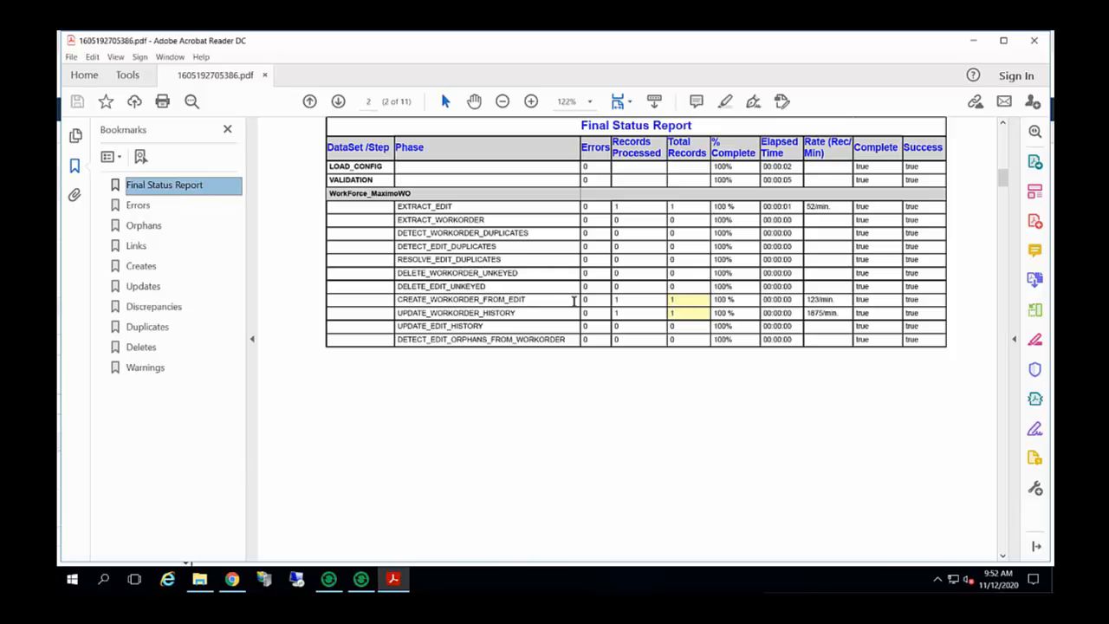
pyautogui.moveTo(954, 322)
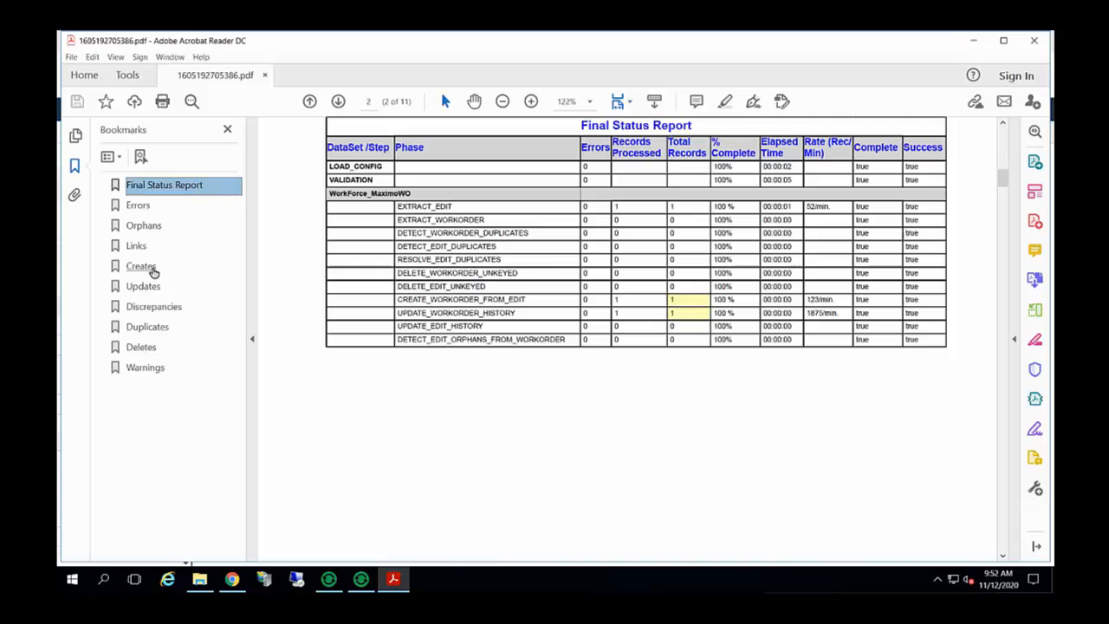
pyautogui.moveTo(156, 271)
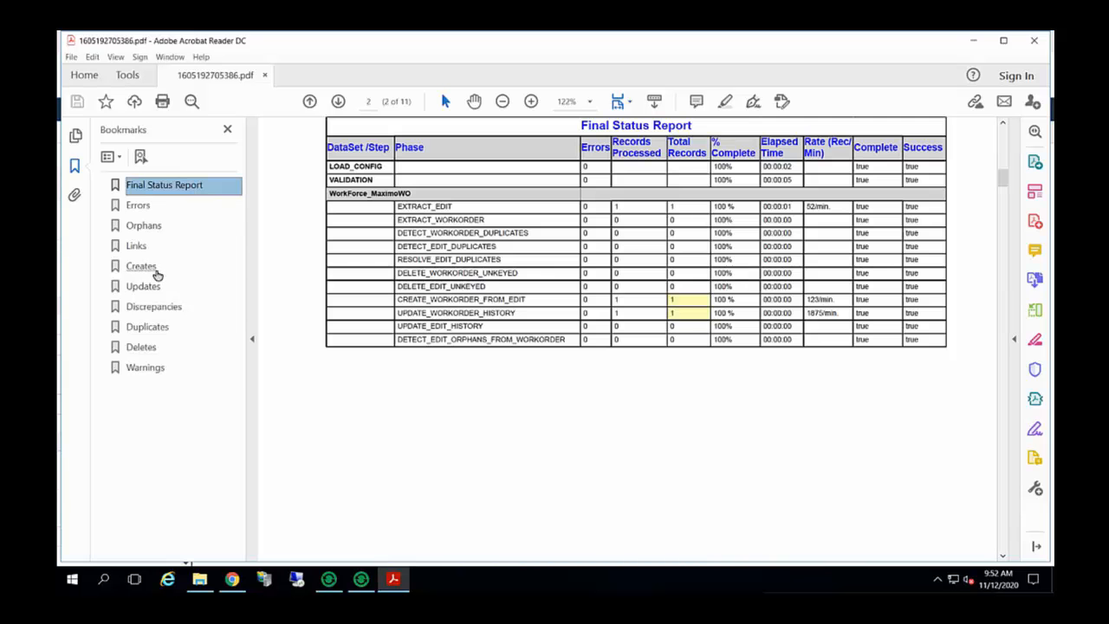
pyautogui.click(140, 266)
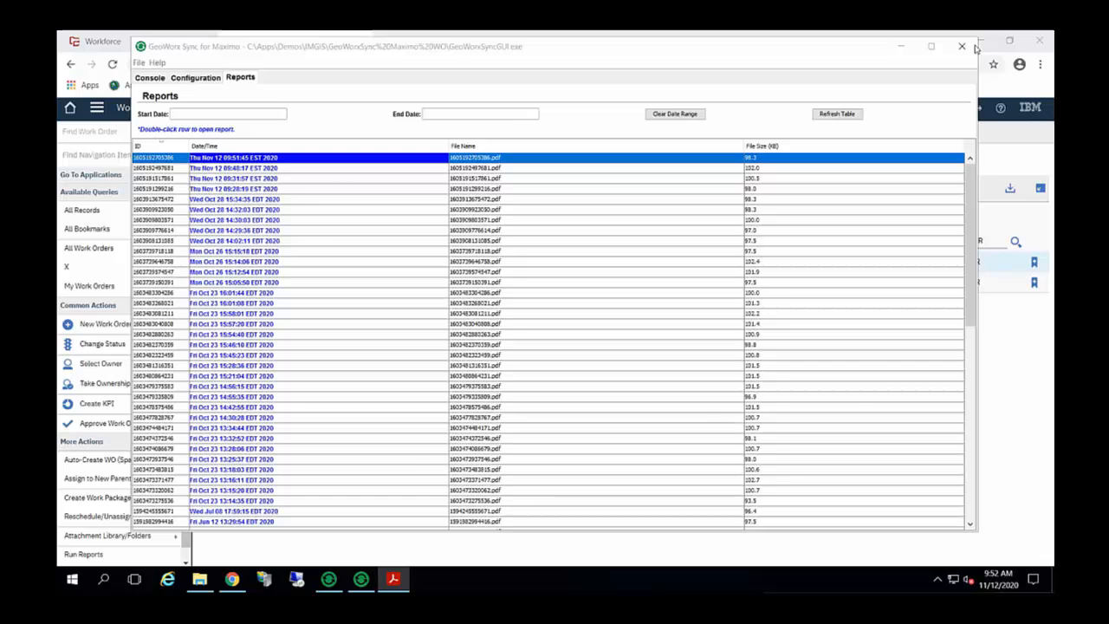
pyautogui.moveTo(819, 61)
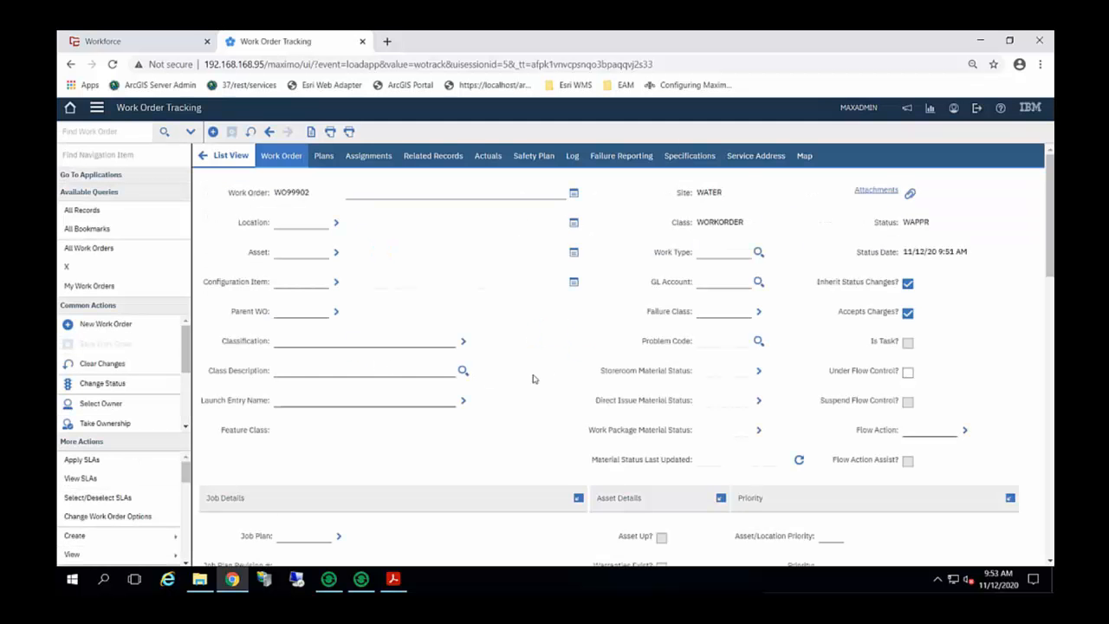
pyautogui.scroll(-3)
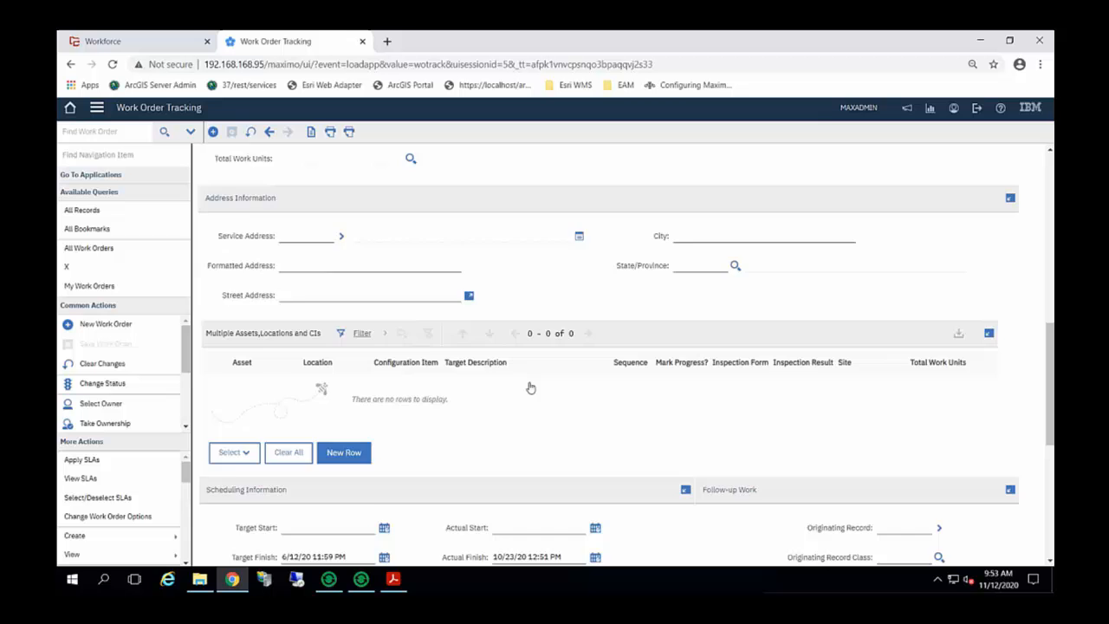
pyautogui.scroll(-3)
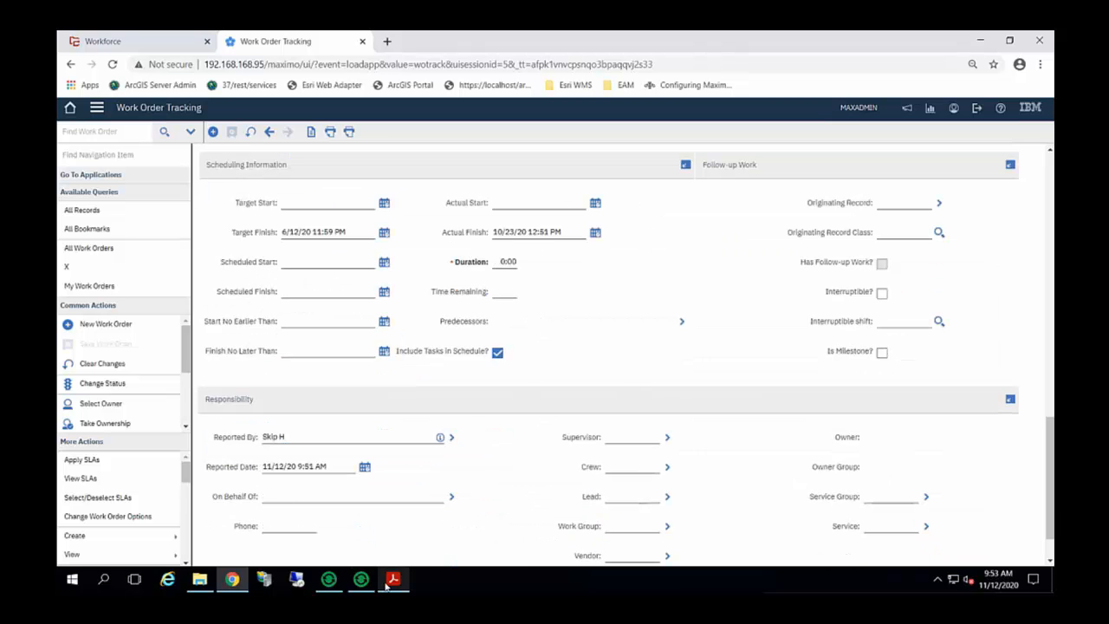
pyautogui.click(360, 579)
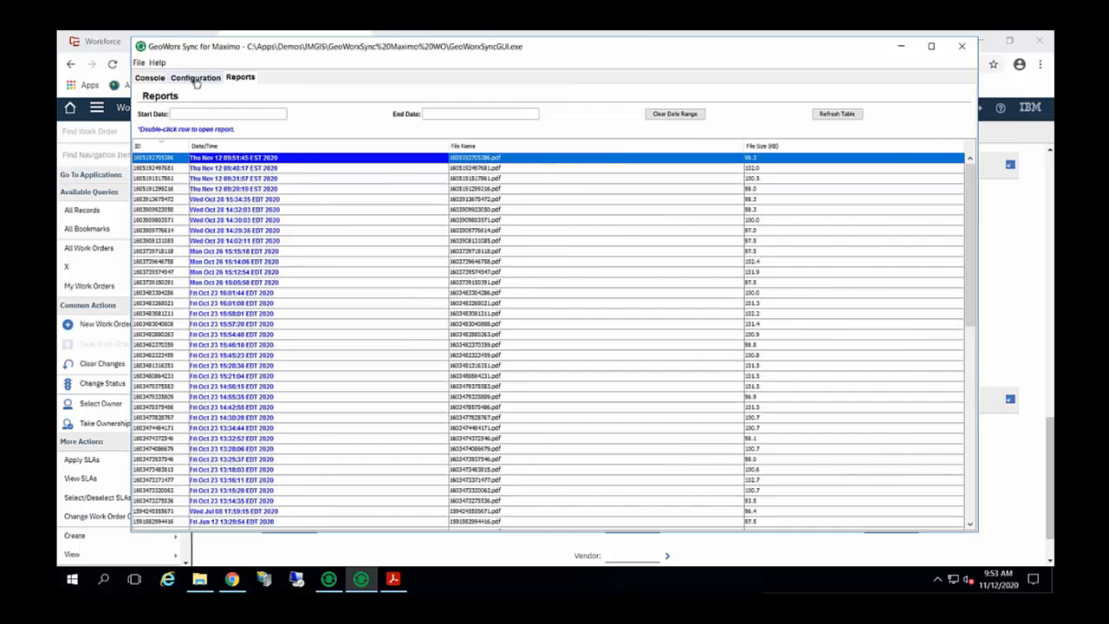
# Show the GIS to Maximo rules mapping dispatcherId to REPORTEDBY via Dispatcher.
pyautogui.click(195, 78)
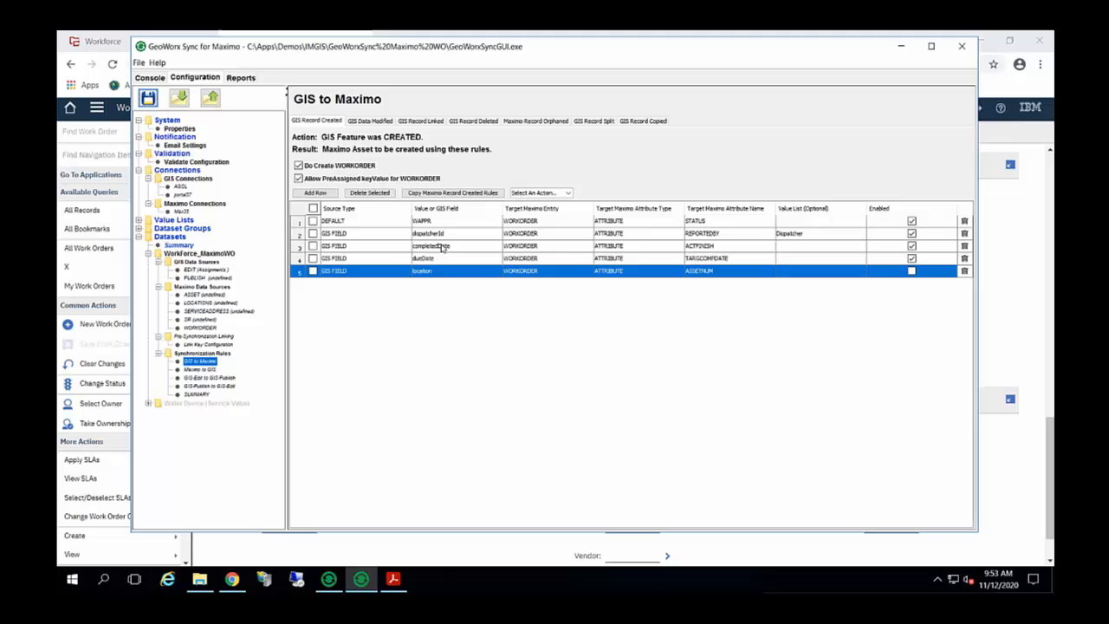
pyautogui.moveTo(442, 246)
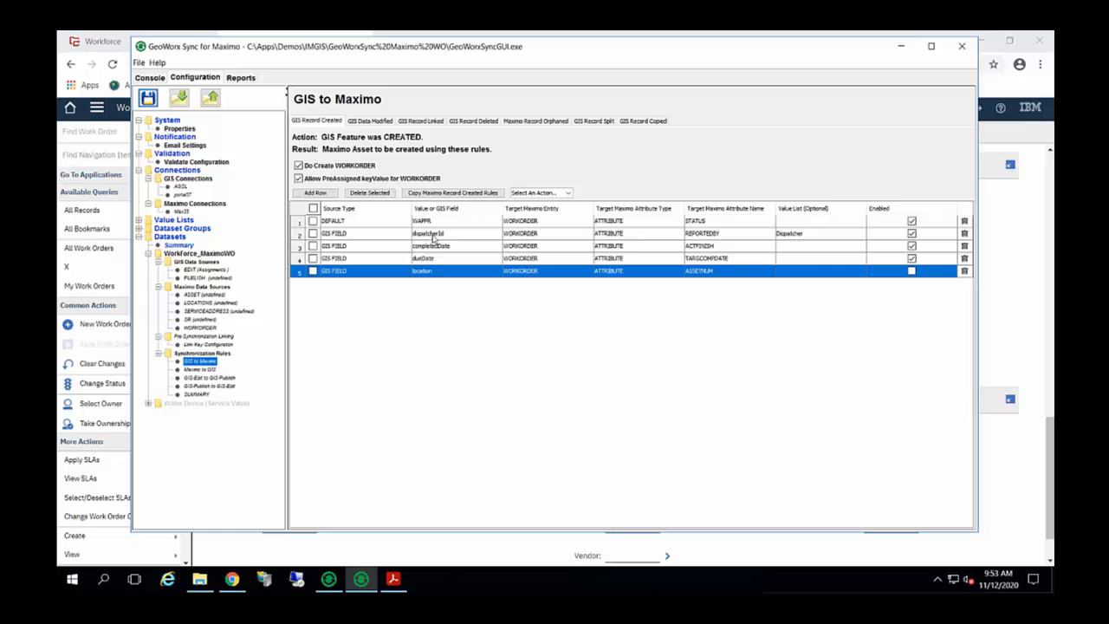
pyautogui.moveTo(724, 234)
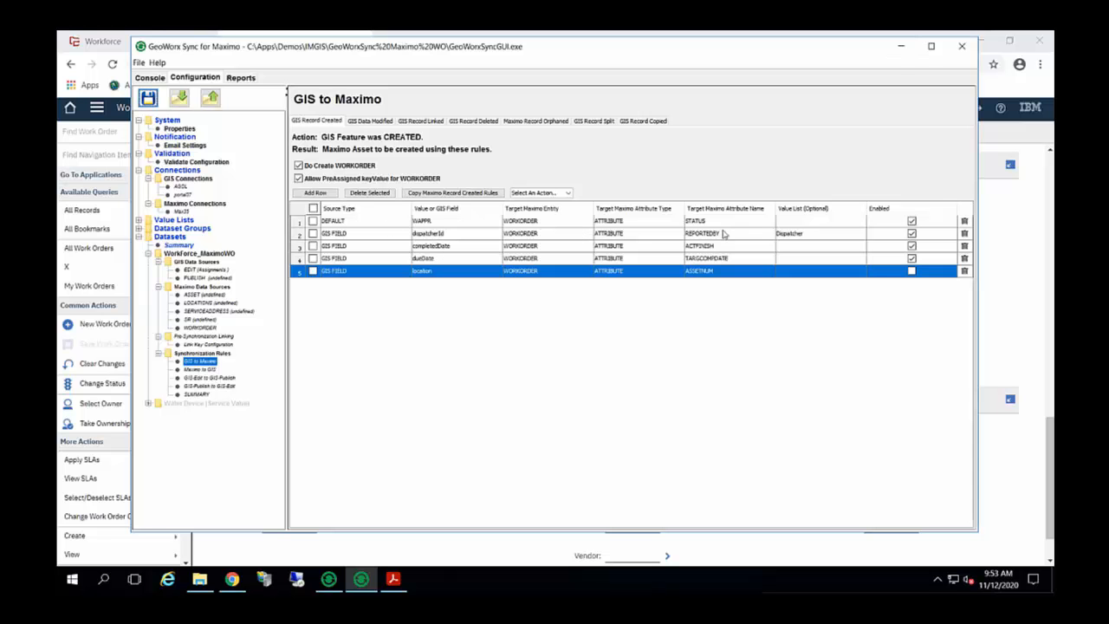
pyautogui.moveTo(445, 235)
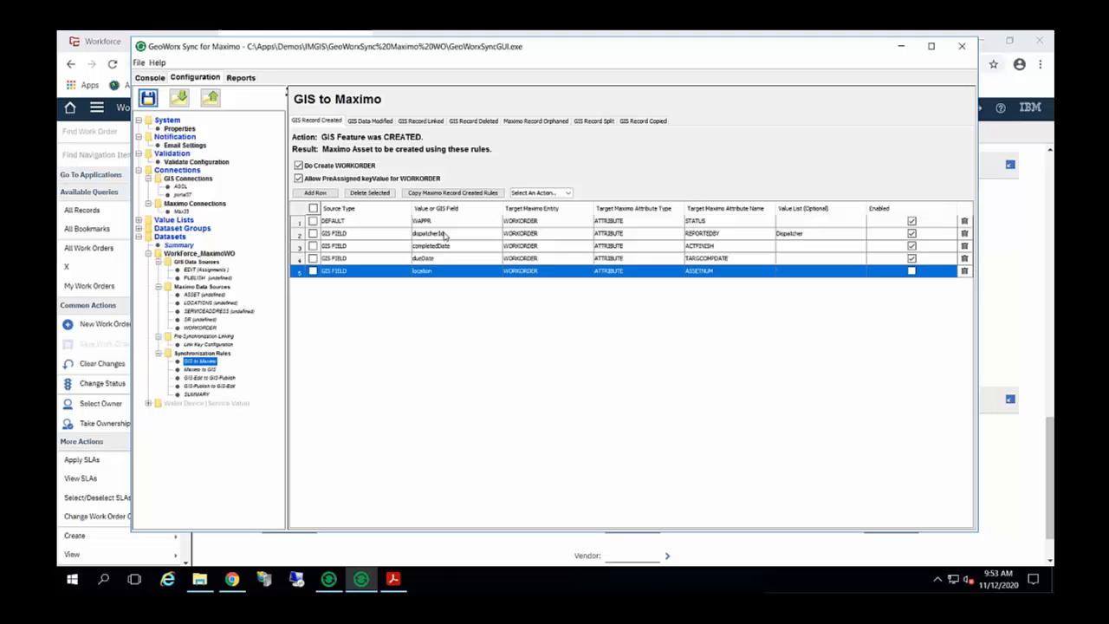
pyautogui.moveTo(747, 240)
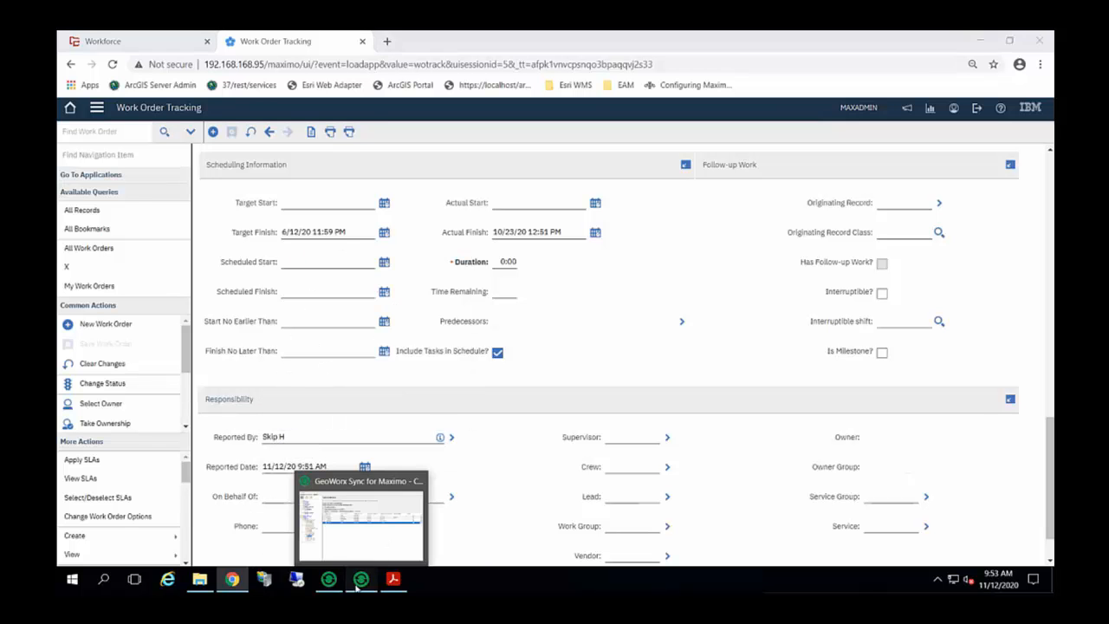
pyautogui.click(361, 579)
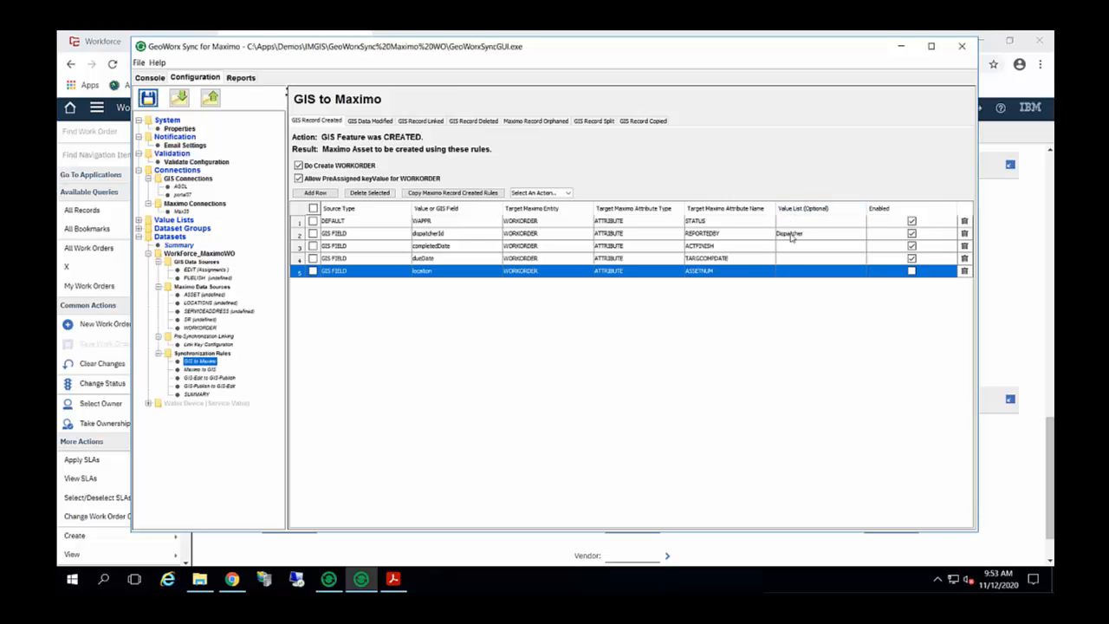
pyautogui.moveTo(798, 243)
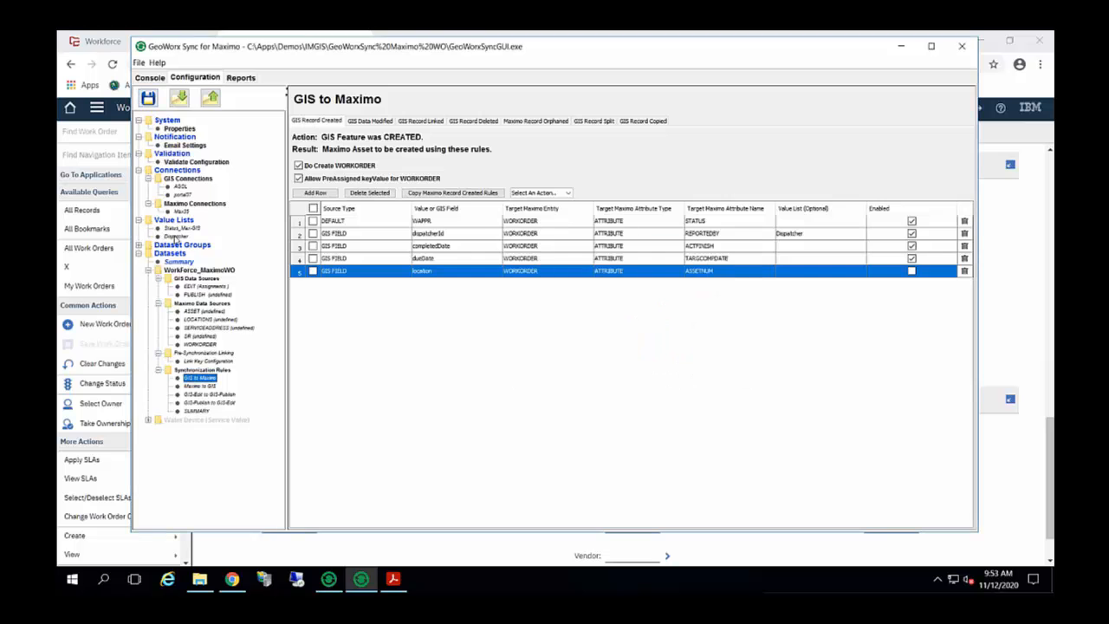
# Open the Dispatcher value list translating source value 1 to Skip H.
pyautogui.click(176, 236)
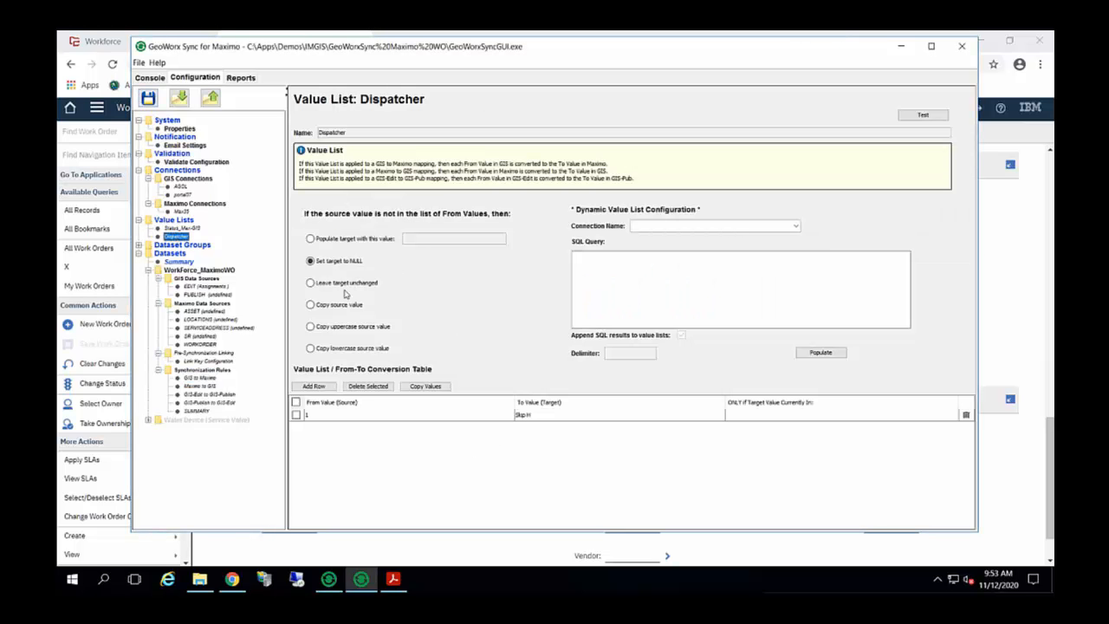
pyautogui.moveTo(414, 289)
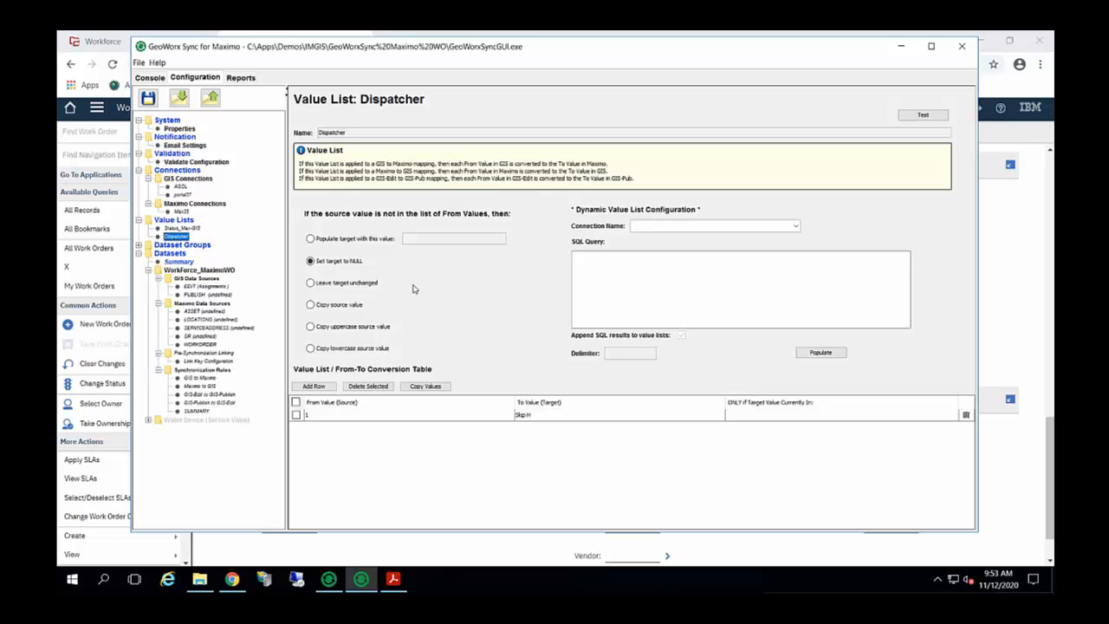
pyautogui.moveTo(314, 417)
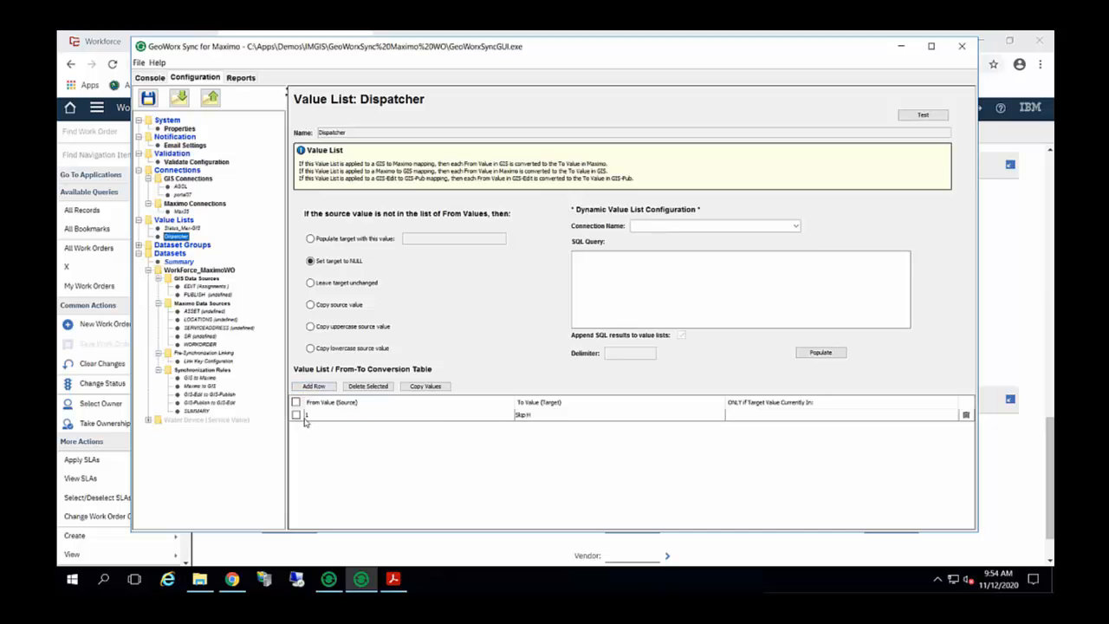
pyautogui.moveTo(523, 421)
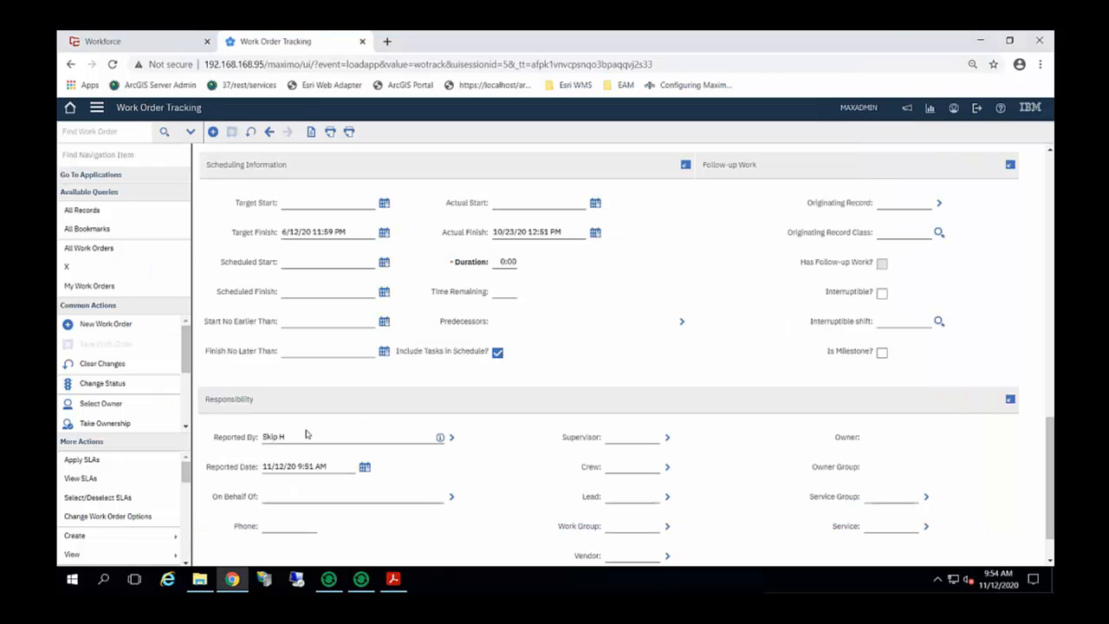
pyautogui.moveTo(398, 449)
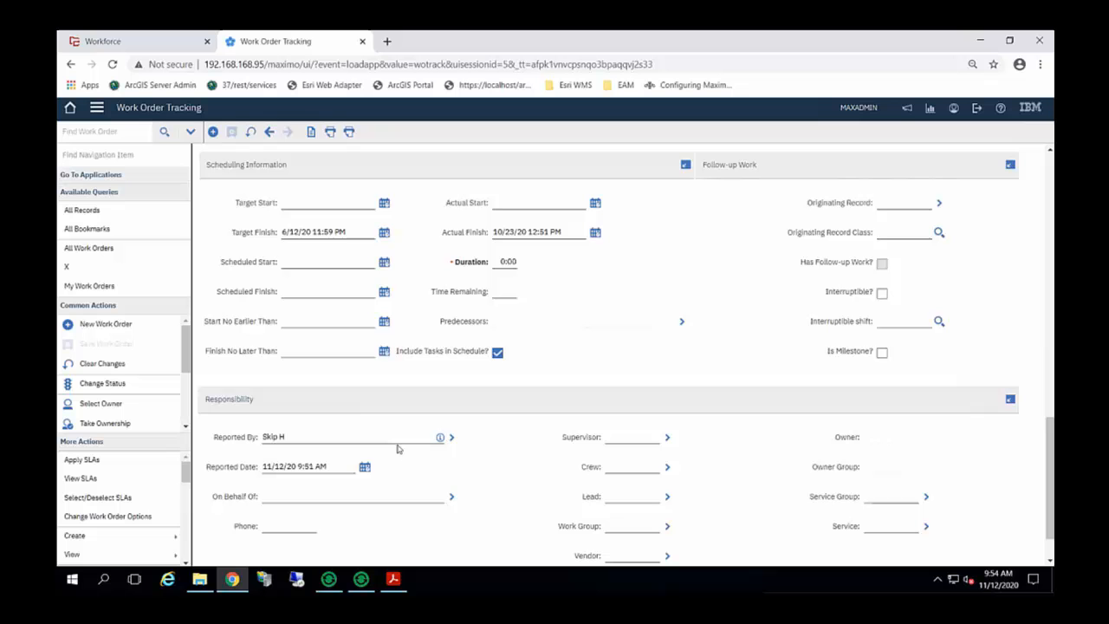
pyautogui.moveTo(438, 467)
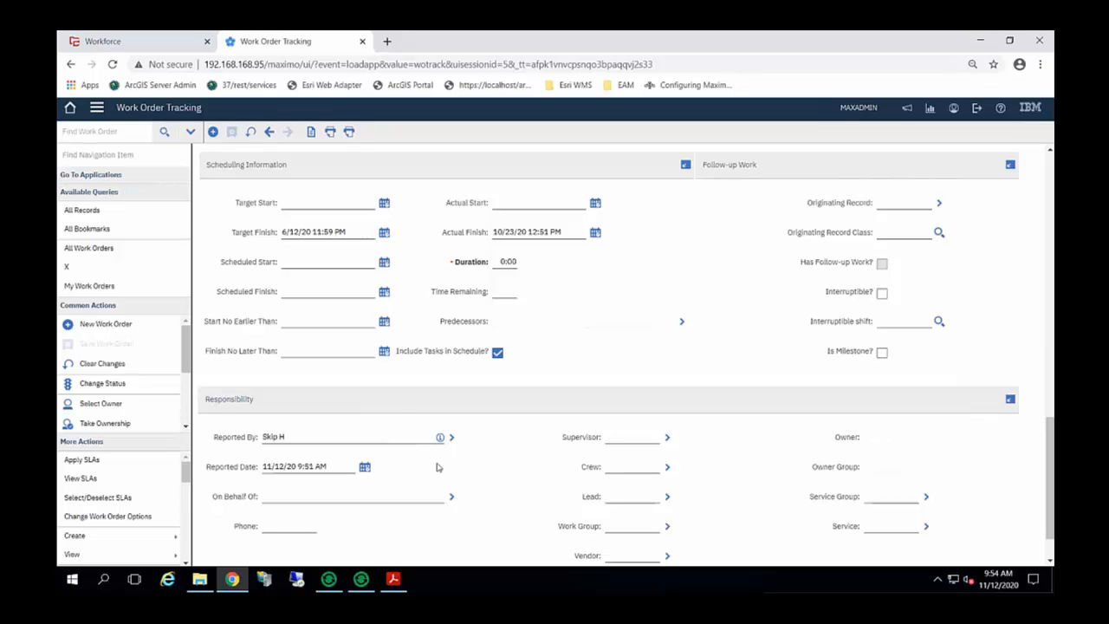
pyautogui.moveTo(335, 480)
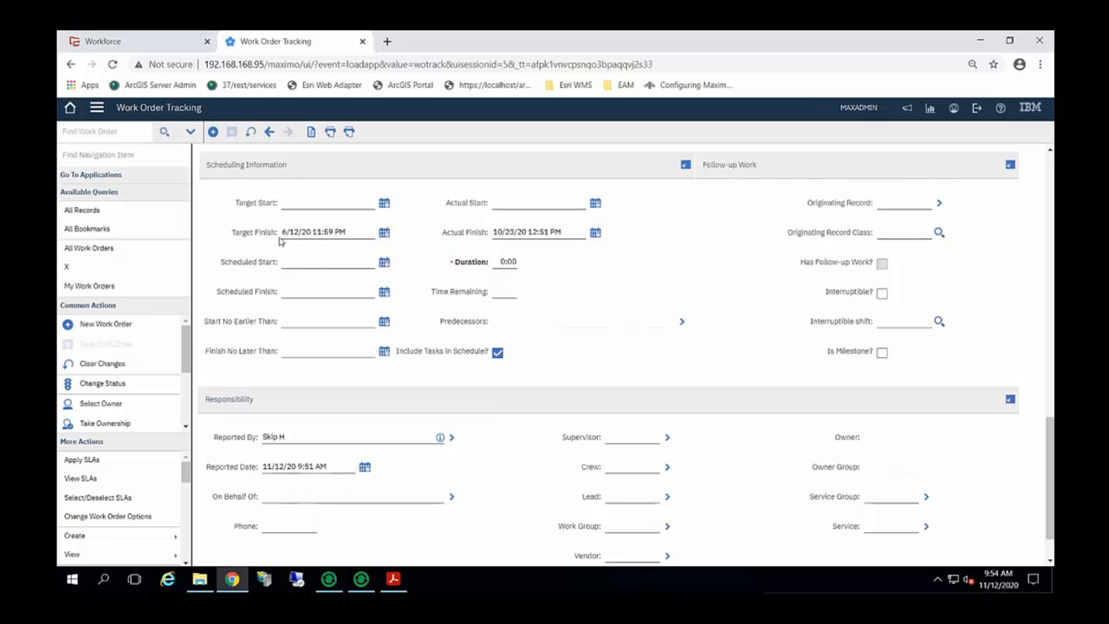
pyautogui.moveTo(302, 432)
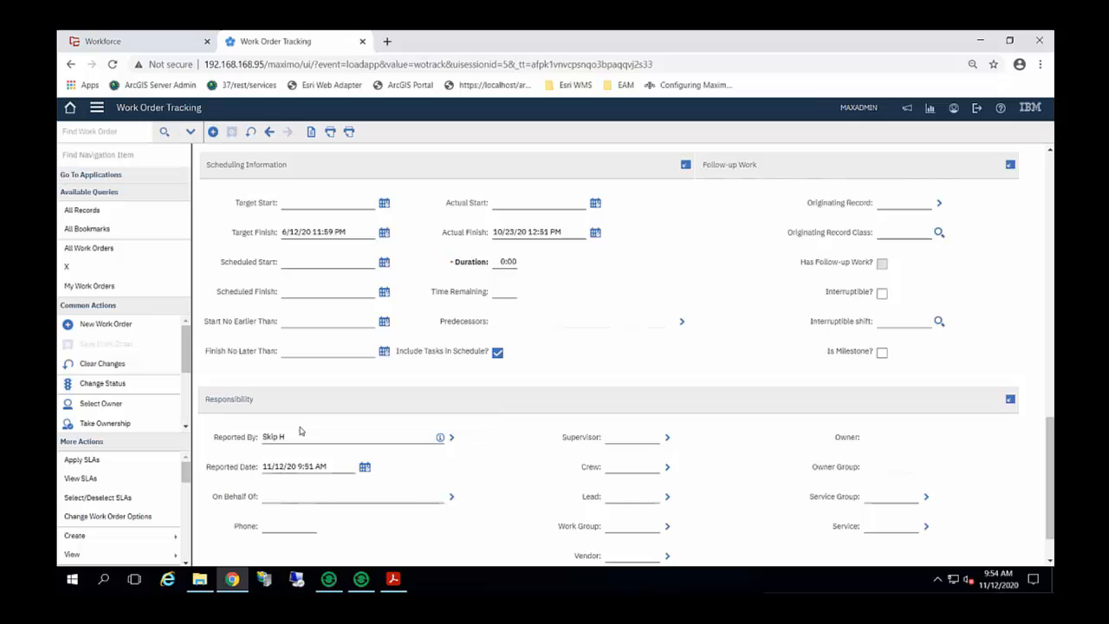
pyautogui.moveTo(413, 535)
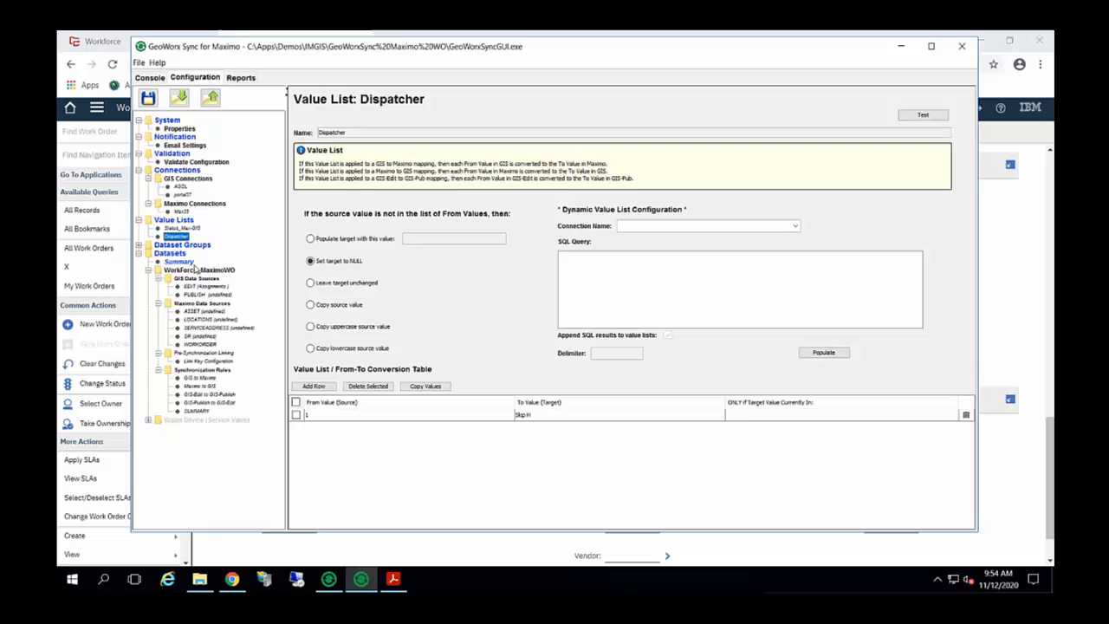
pyautogui.moveTo(222, 109)
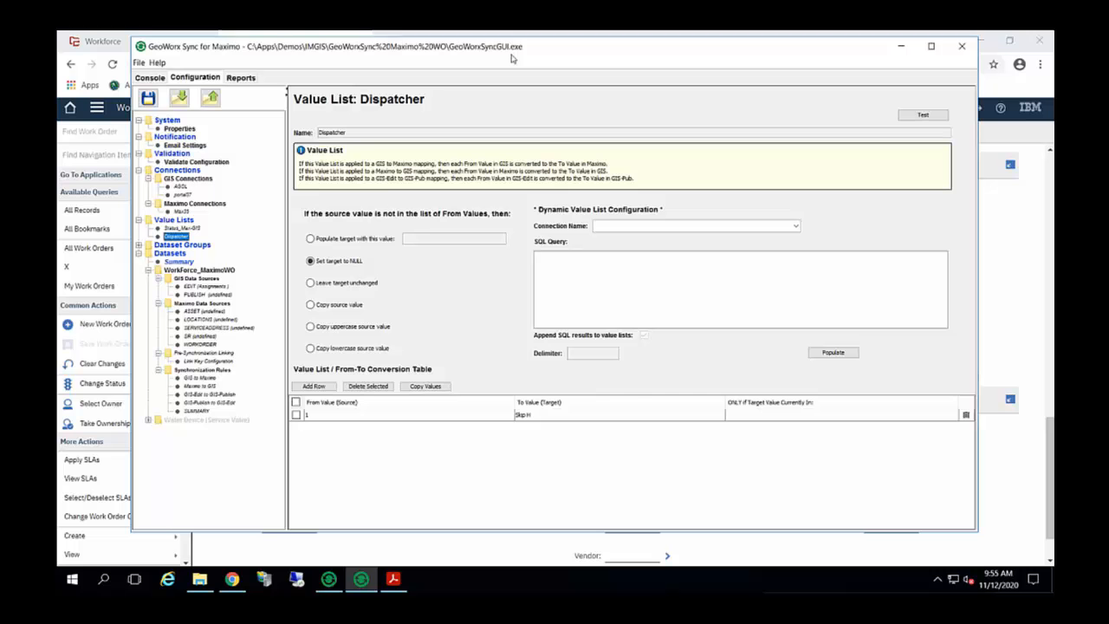
pyautogui.moveTo(583, 150)
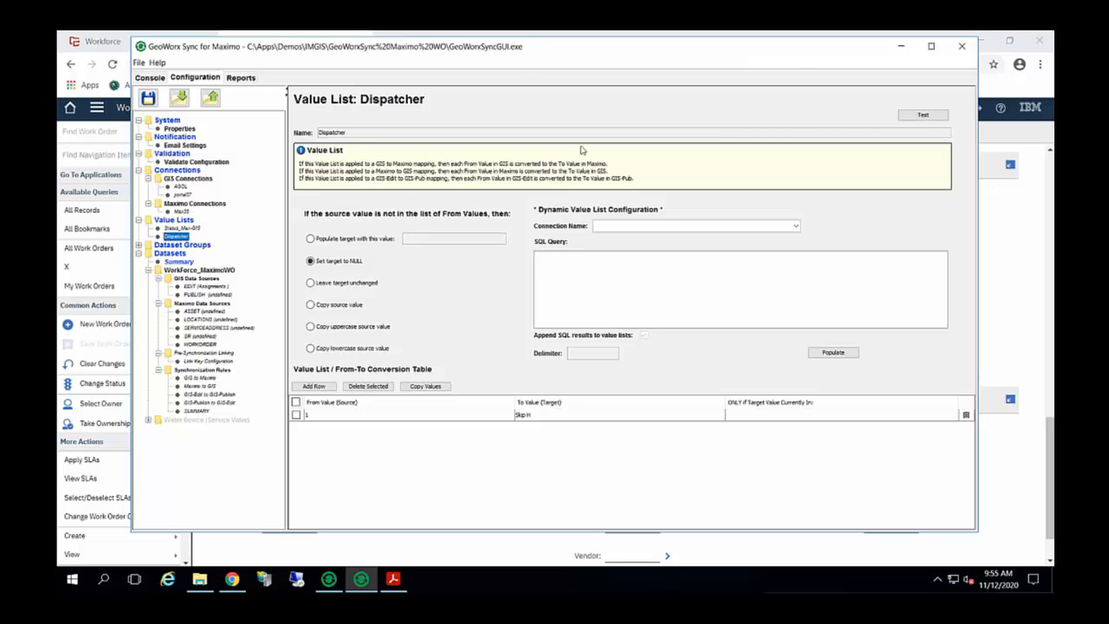